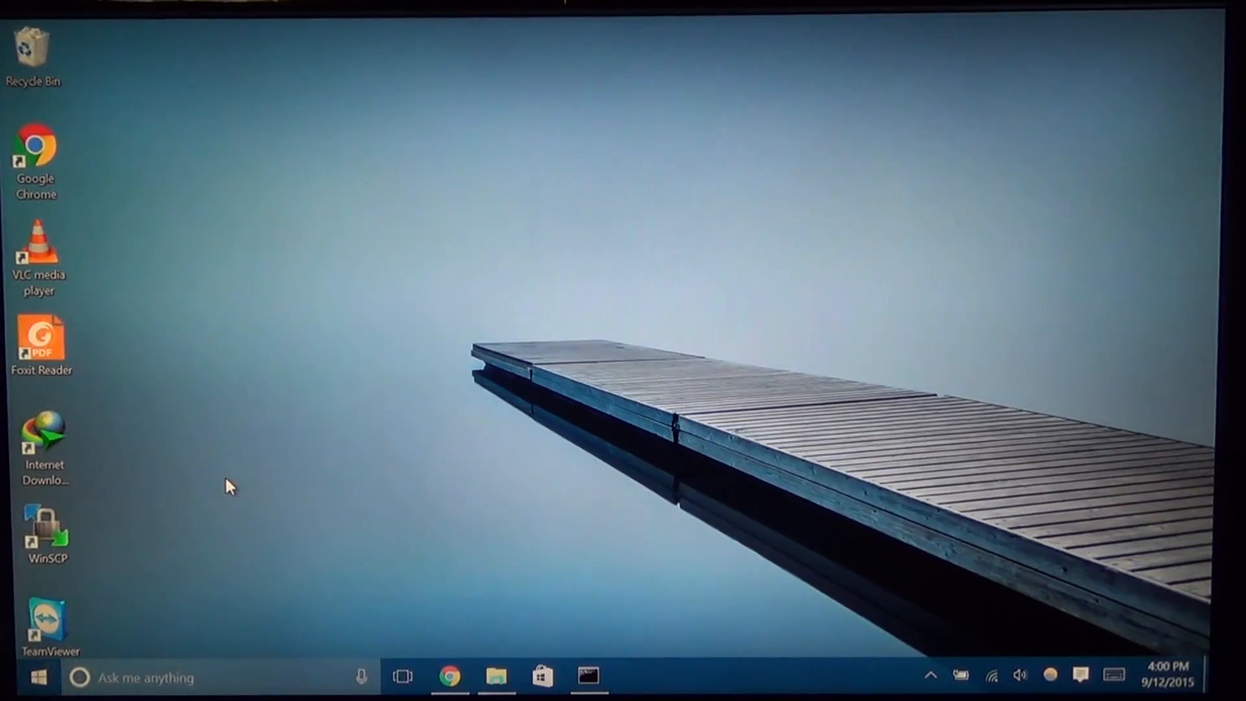
Step: Launch Google Chrome from the taskbar to view the Google USB Driver page
{"action": "left_click", "coordinate": [449, 678]}
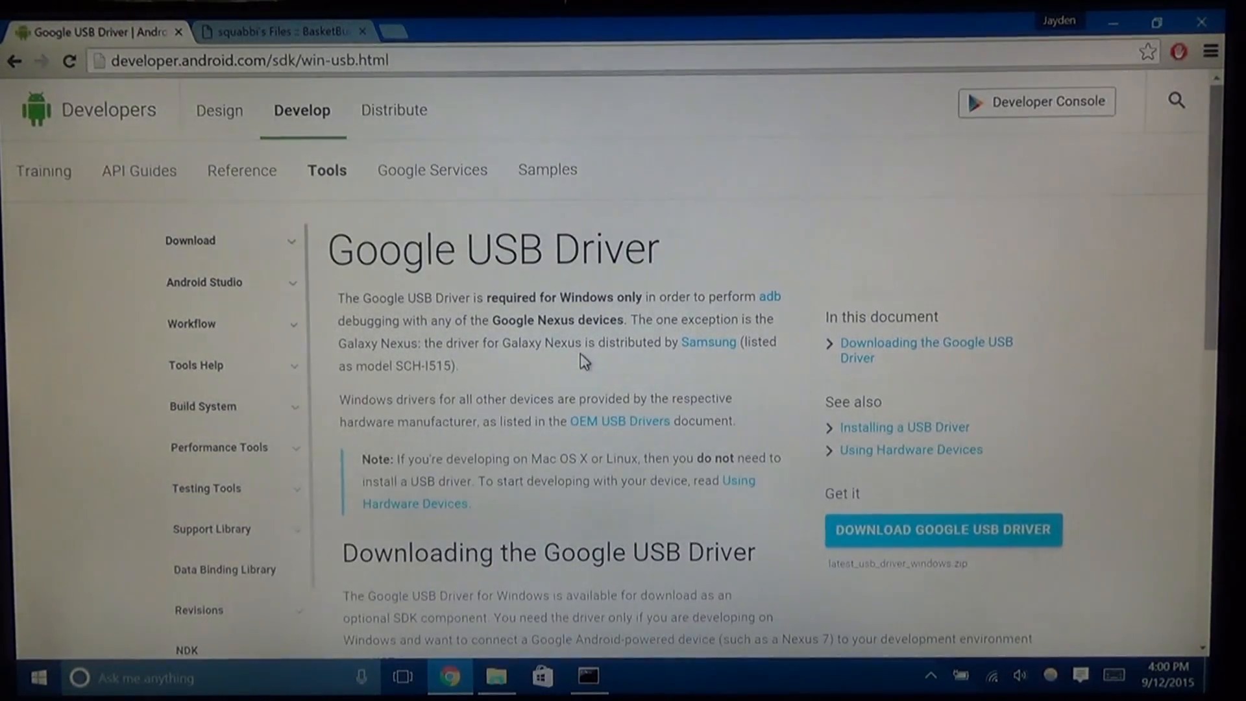
{"action": "mouse_move", "coordinate": [652, 388]}
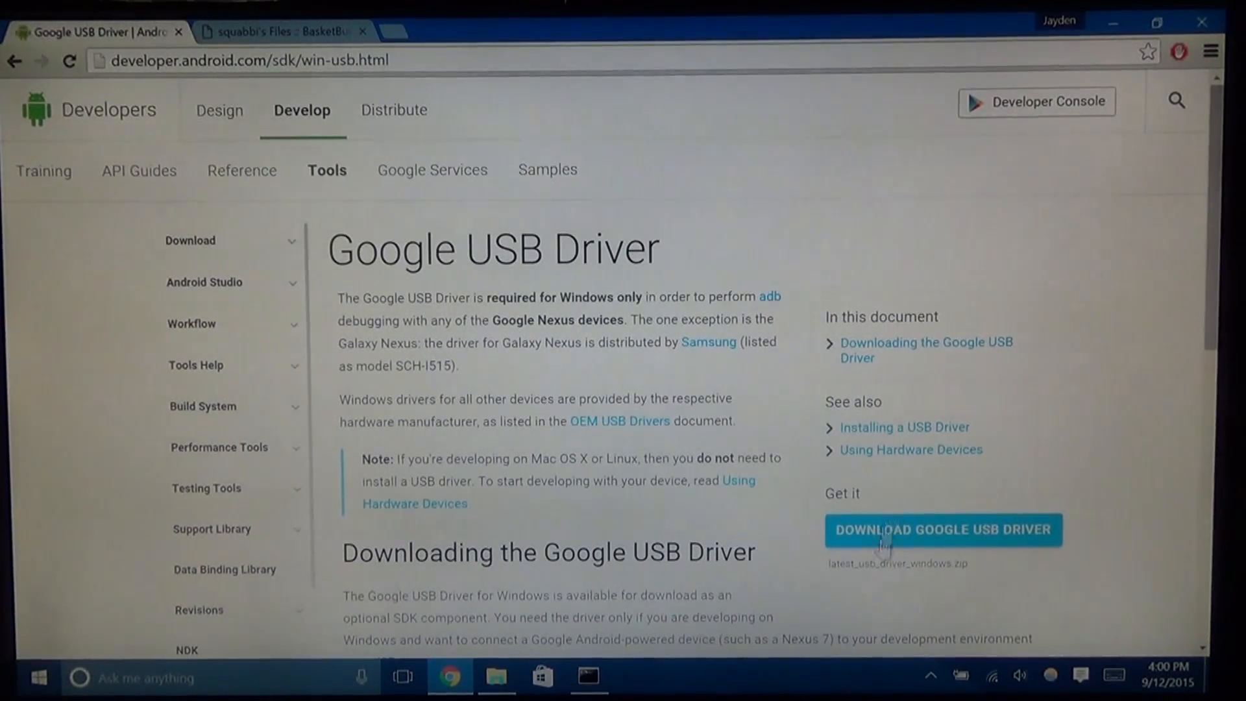
Step: Start the Google USB Driver download, accept the terms and browse for a save location
{"action": "left_click", "coordinate": [942, 529]}
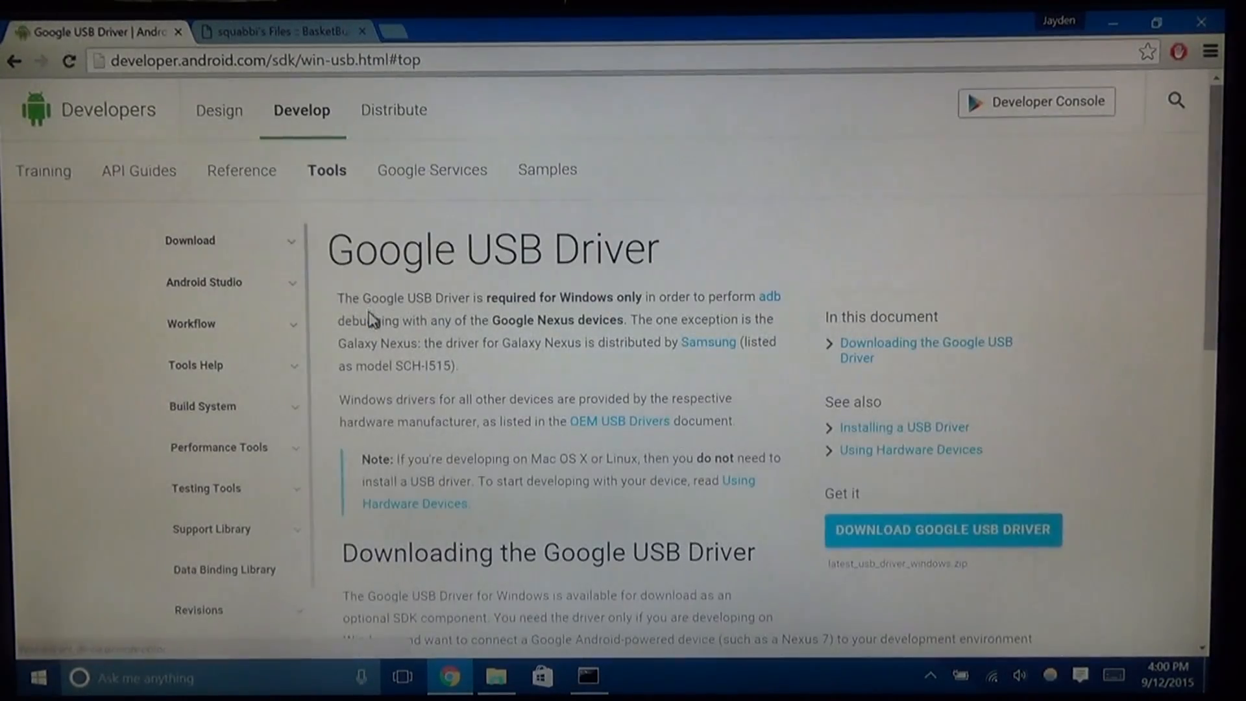
{"action": "left_click", "coordinate": [943, 530]}
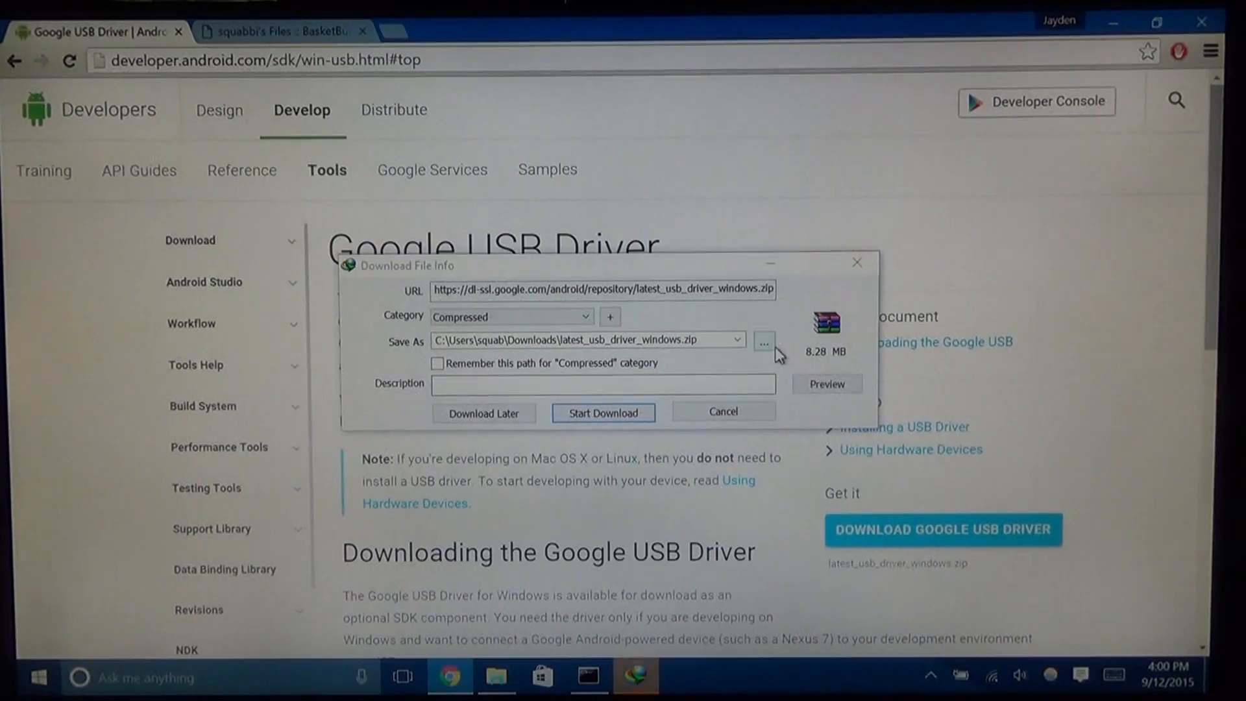
{"action": "left_click", "coordinate": [763, 340]}
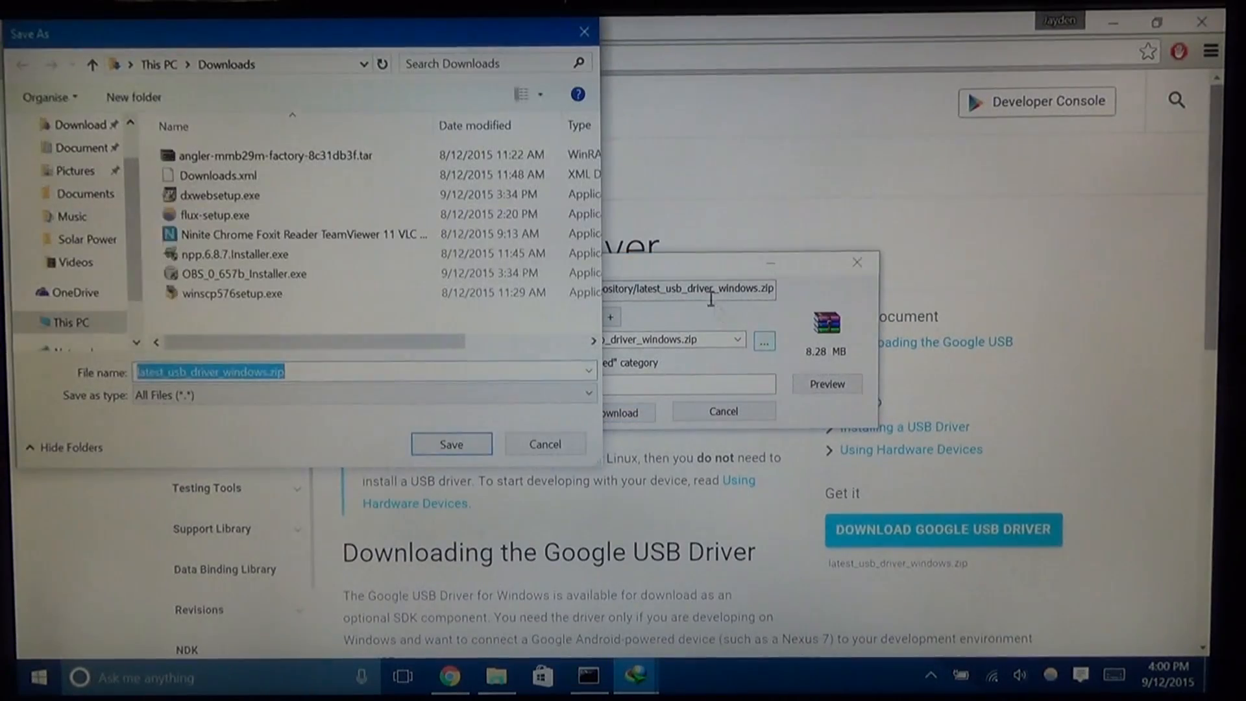
{"action": "mouse_move", "coordinate": [133, 97]}
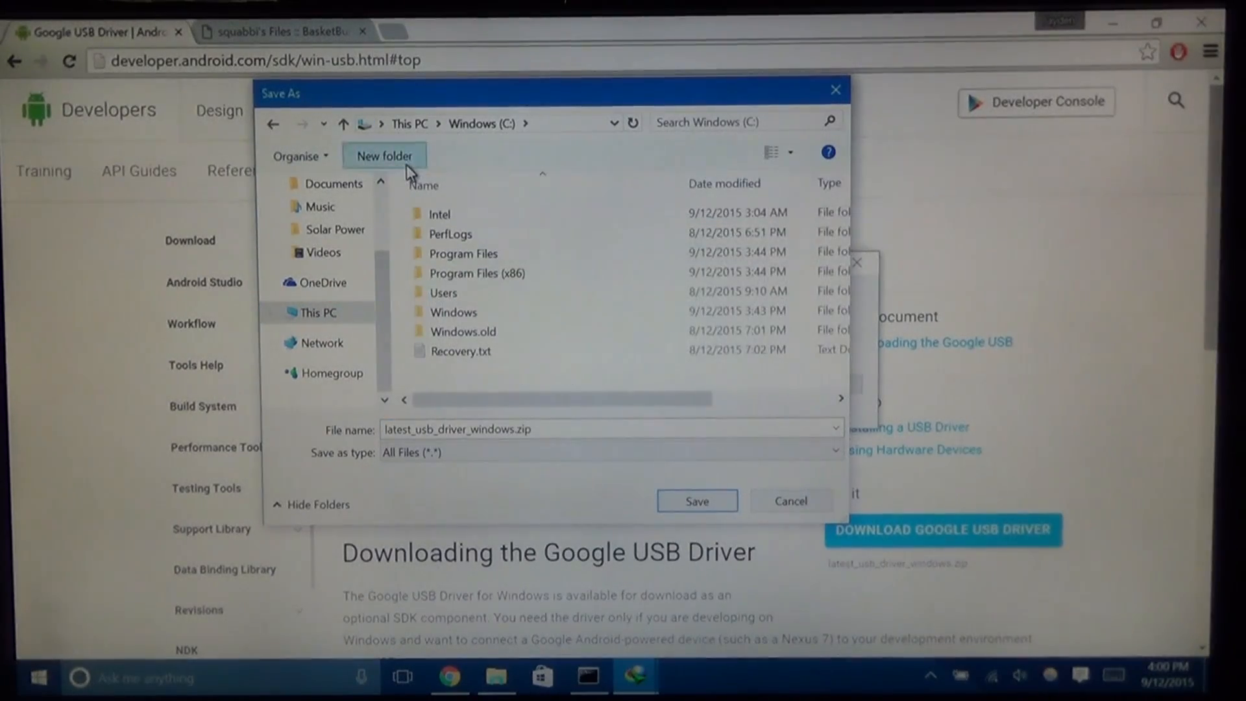
Step: Create a new 'Android' folder on drive C and download the driver zip into it
{"action": "left_click", "coordinate": [384, 155]}
{"action": "type", "text": "Android"}
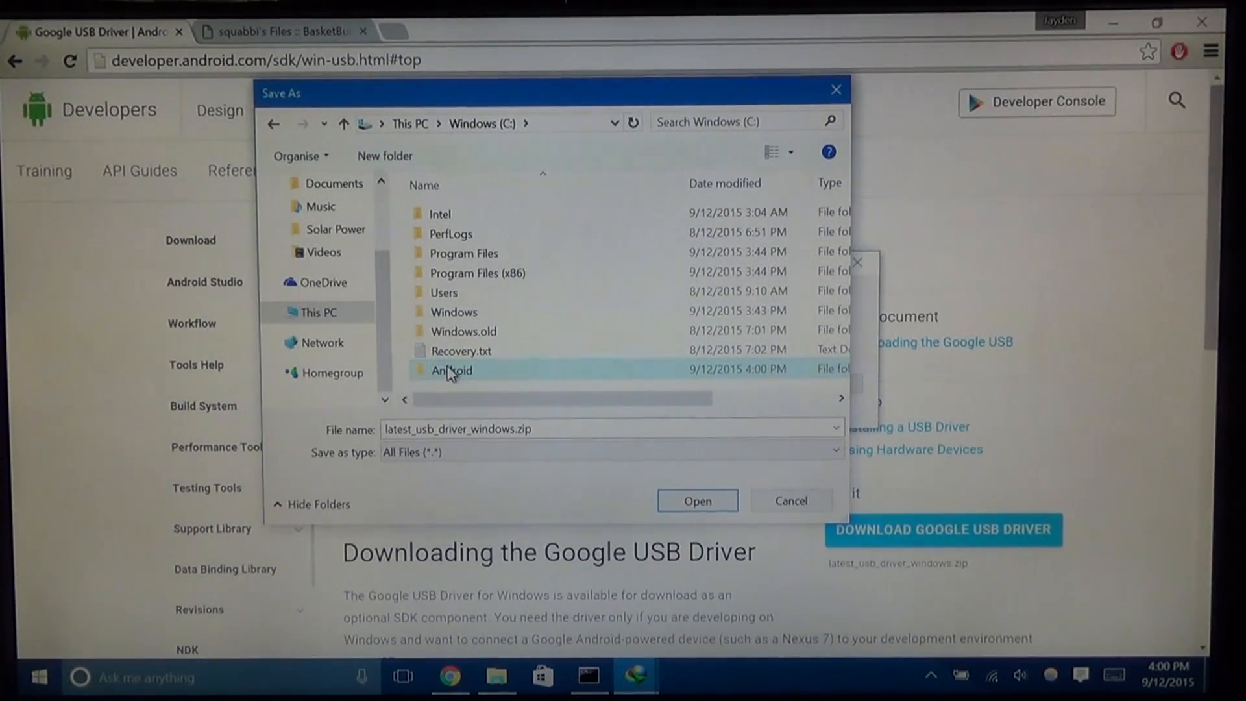
{"action": "left_click", "coordinate": [697, 501]}
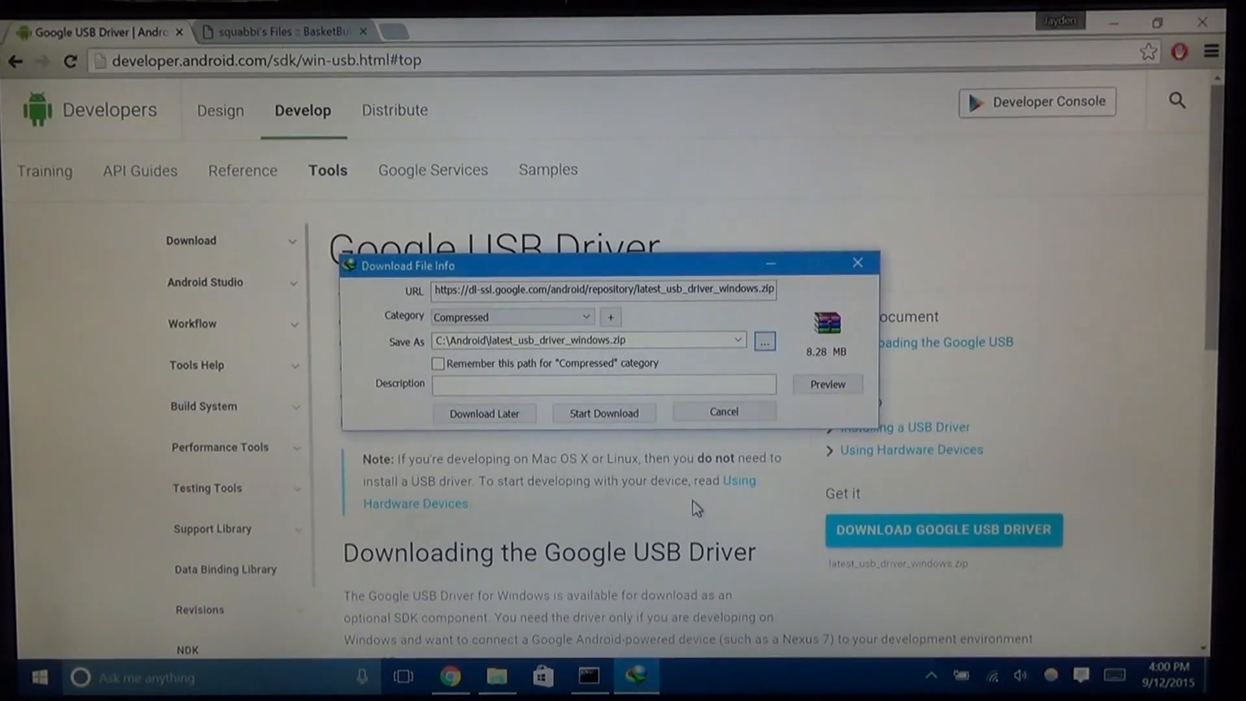
{"action": "left_click", "coordinate": [603, 413]}
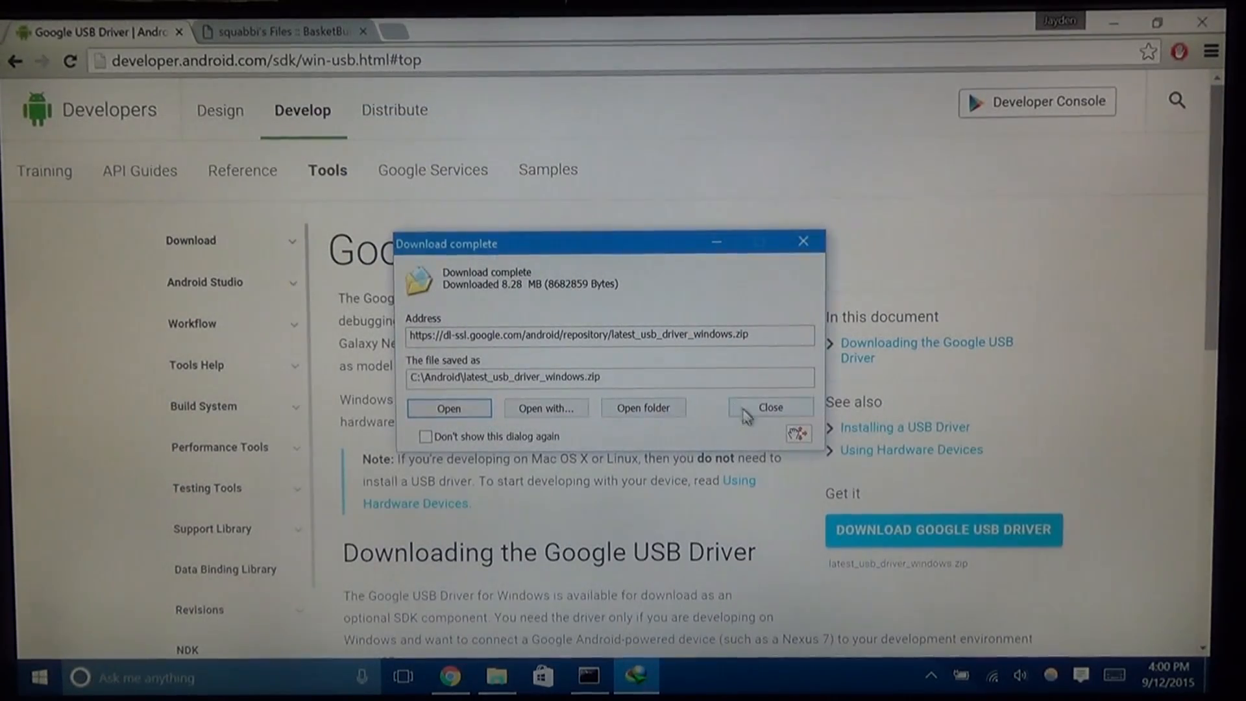
{"action": "left_click", "coordinate": [767, 406]}
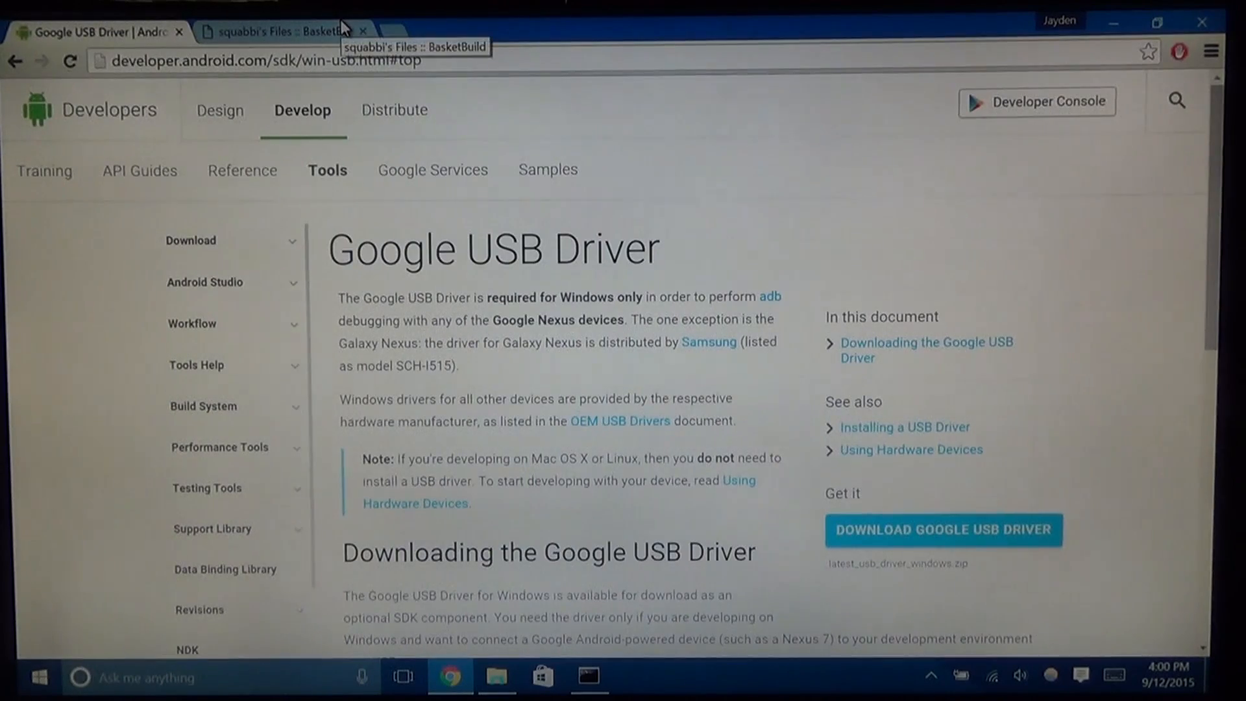
Step: Request platform-tools.zip from the BasketBuild files page via direct download
{"action": "left_click", "coordinate": [278, 31]}
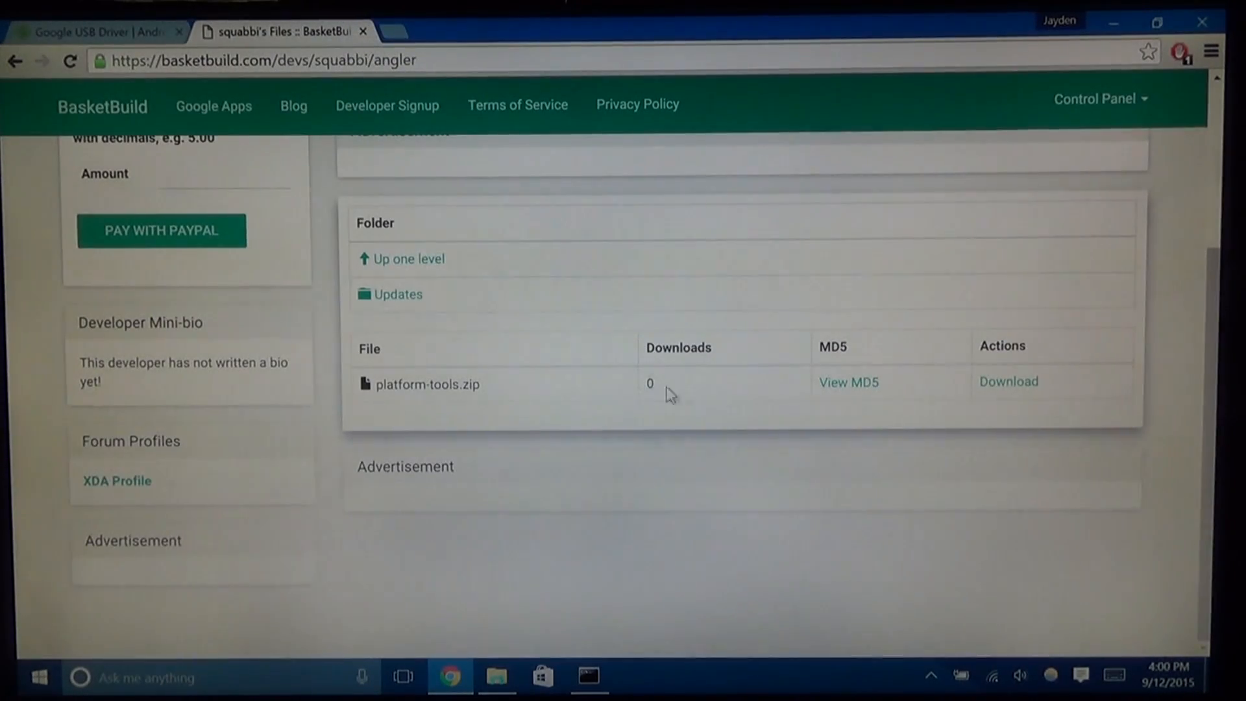
{"action": "left_click", "coordinate": [1009, 382]}
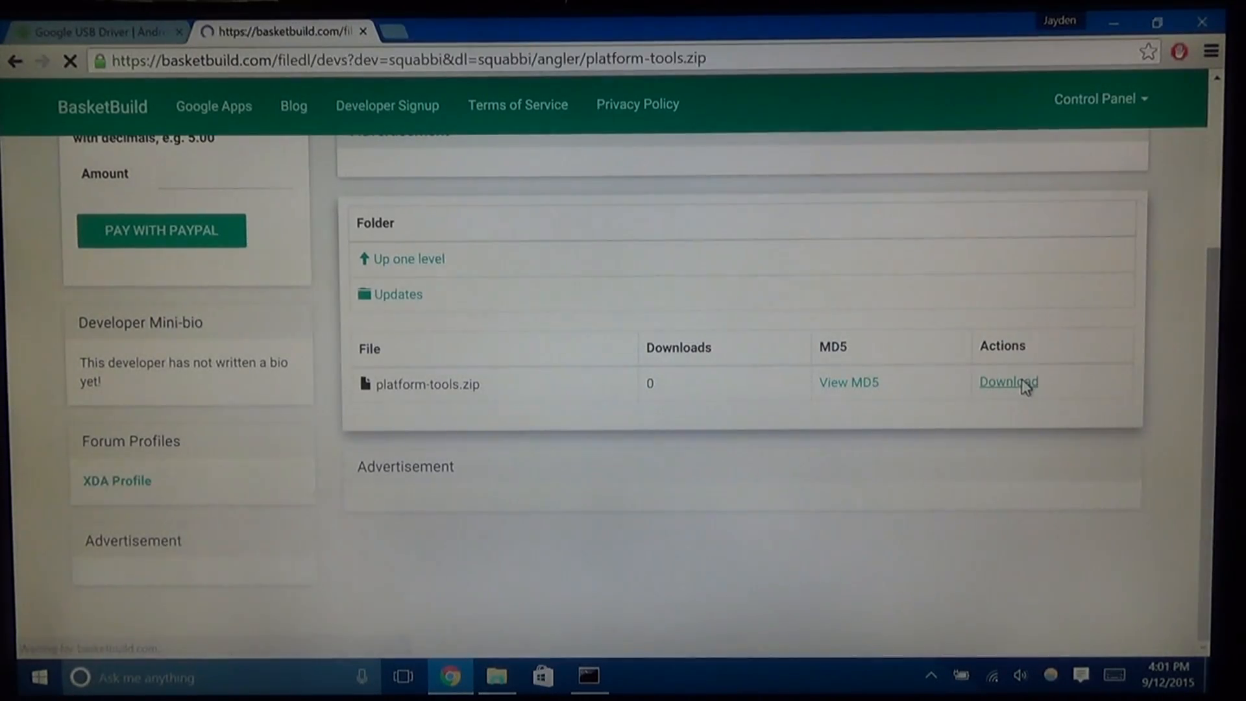
{"action": "left_click", "coordinate": [1009, 382]}
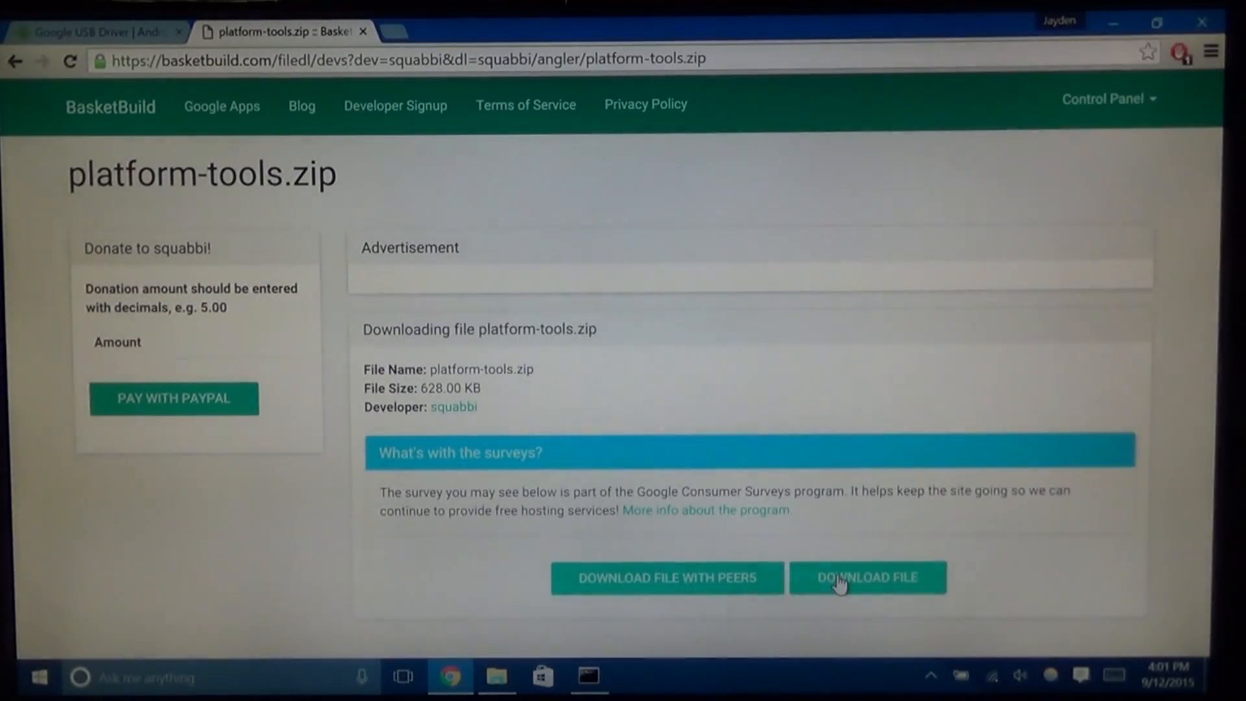
{"action": "left_click", "coordinate": [867, 576]}
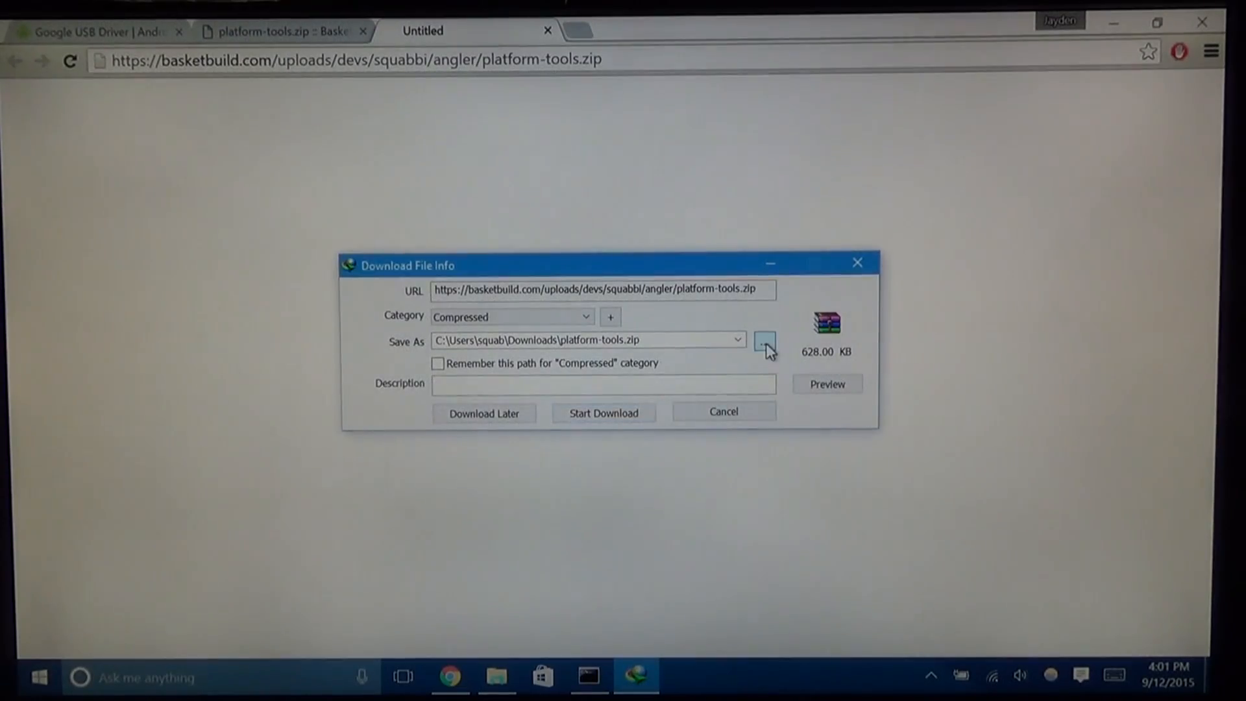
Step: Save platform-tools.zip into the C:\Android folder
{"action": "left_click", "coordinate": [763, 344]}
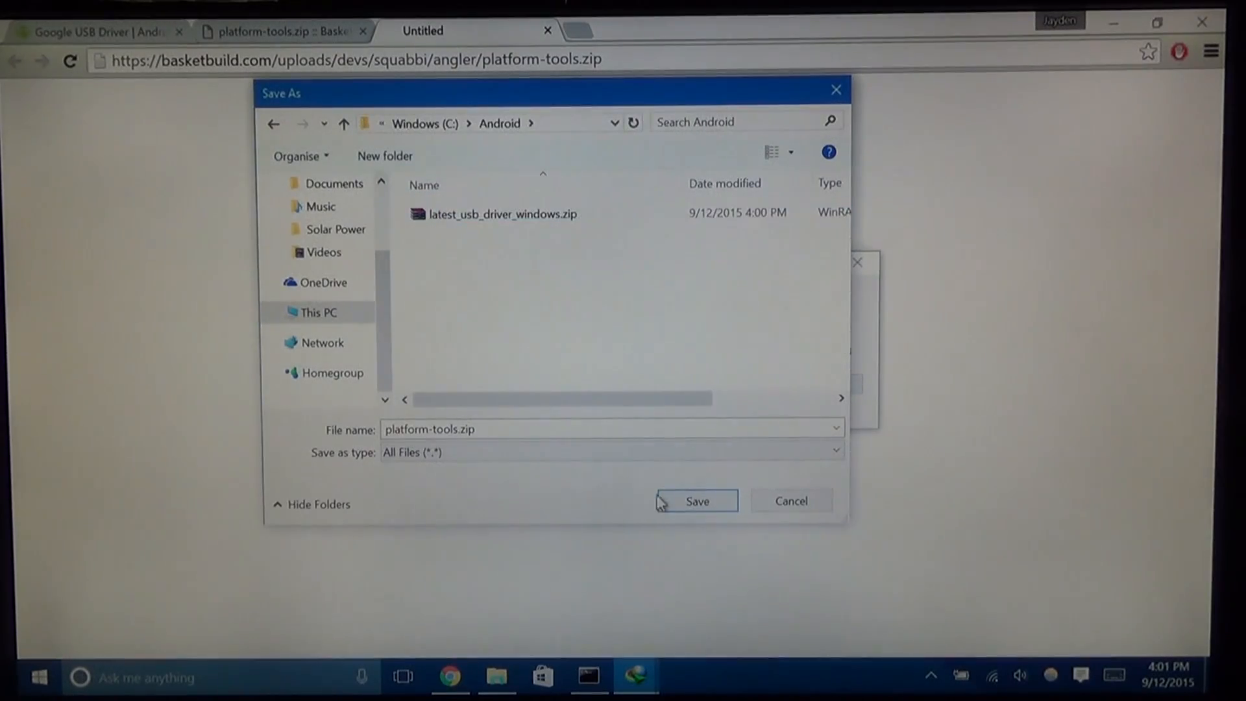
{"action": "left_click", "coordinate": [695, 501]}
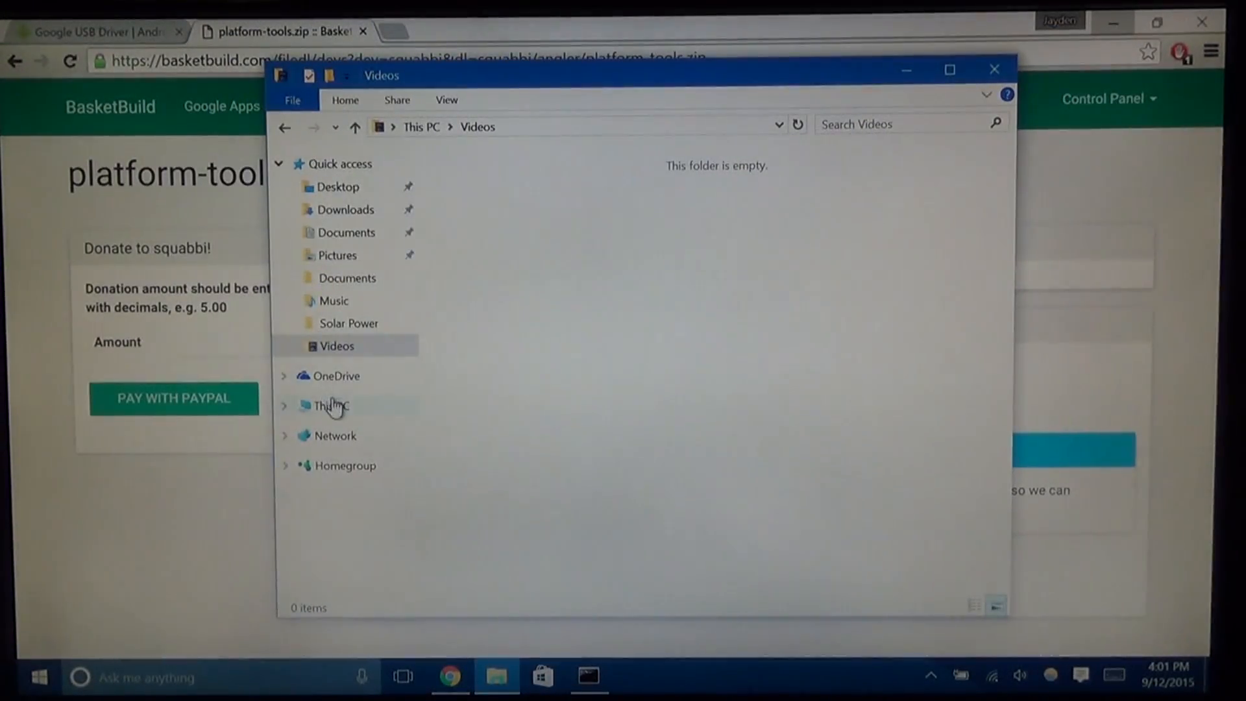
Step: Extract the USB driver zip and platform-tools.zip in place inside C:\Android
{"action": "left_click", "coordinate": [330, 405]}
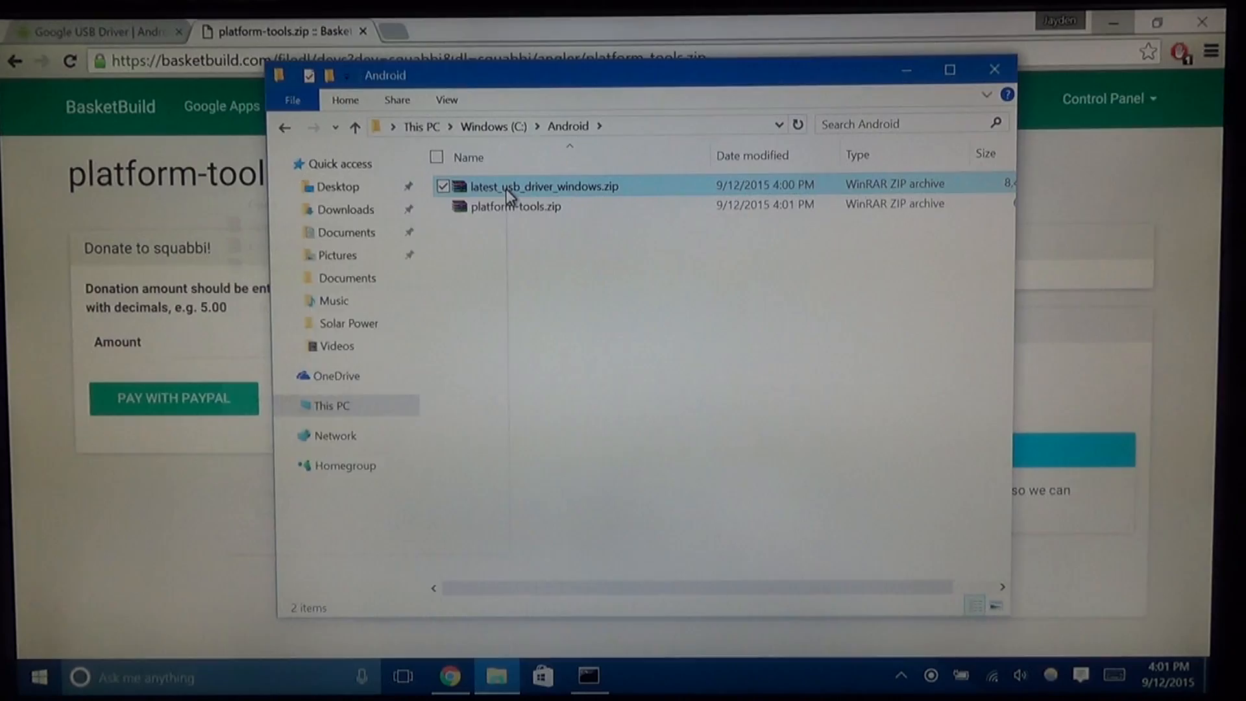
{"action": "right_click", "coordinate": [543, 186]}
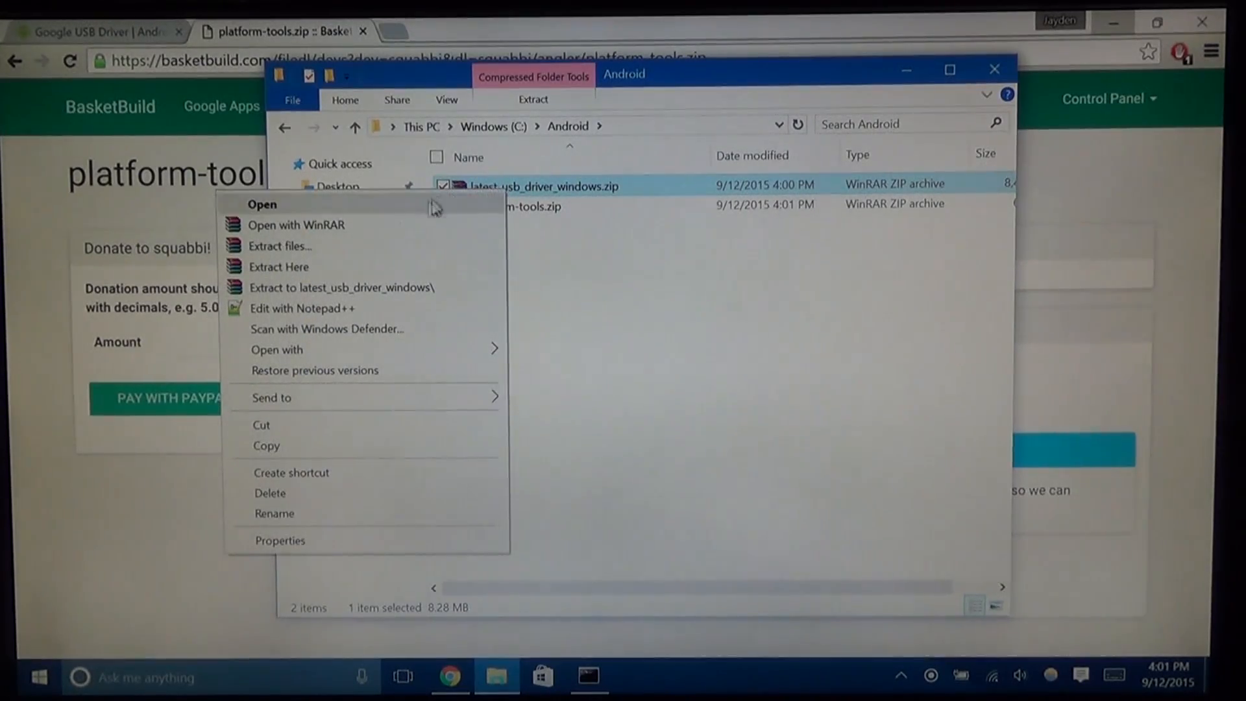
{"action": "mouse_move", "coordinate": [278, 266]}
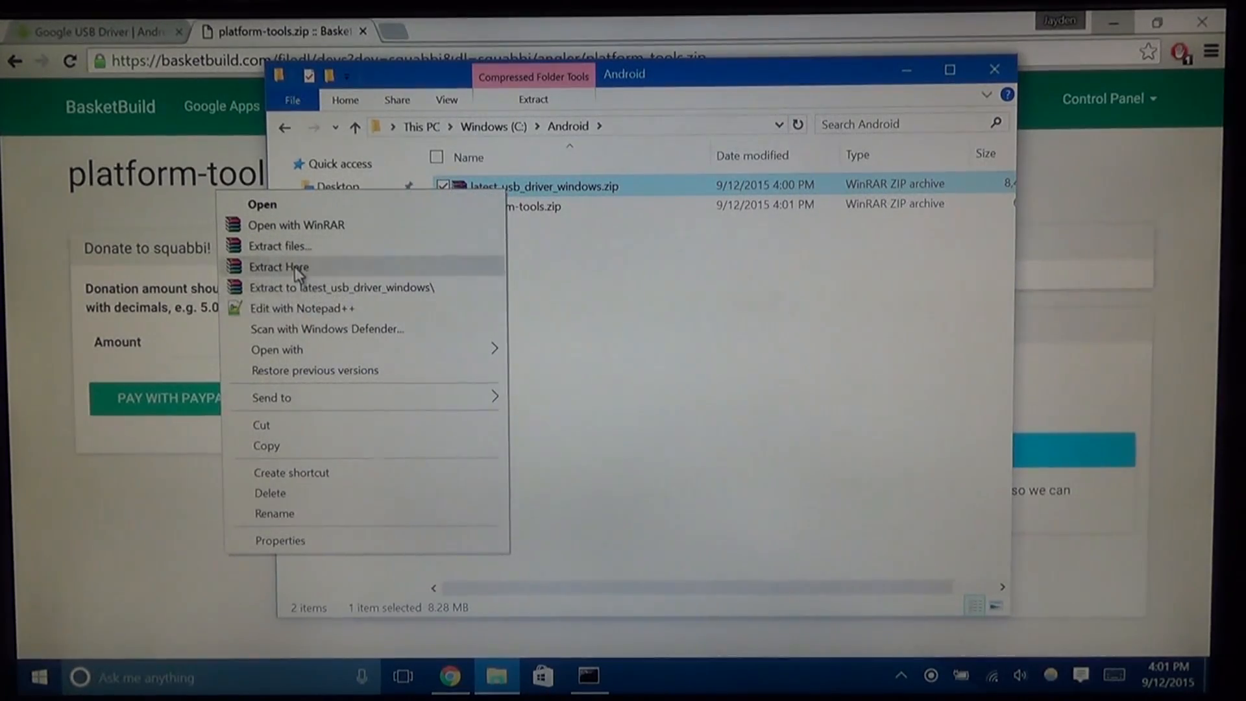
{"action": "left_click", "coordinate": [278, 266]}
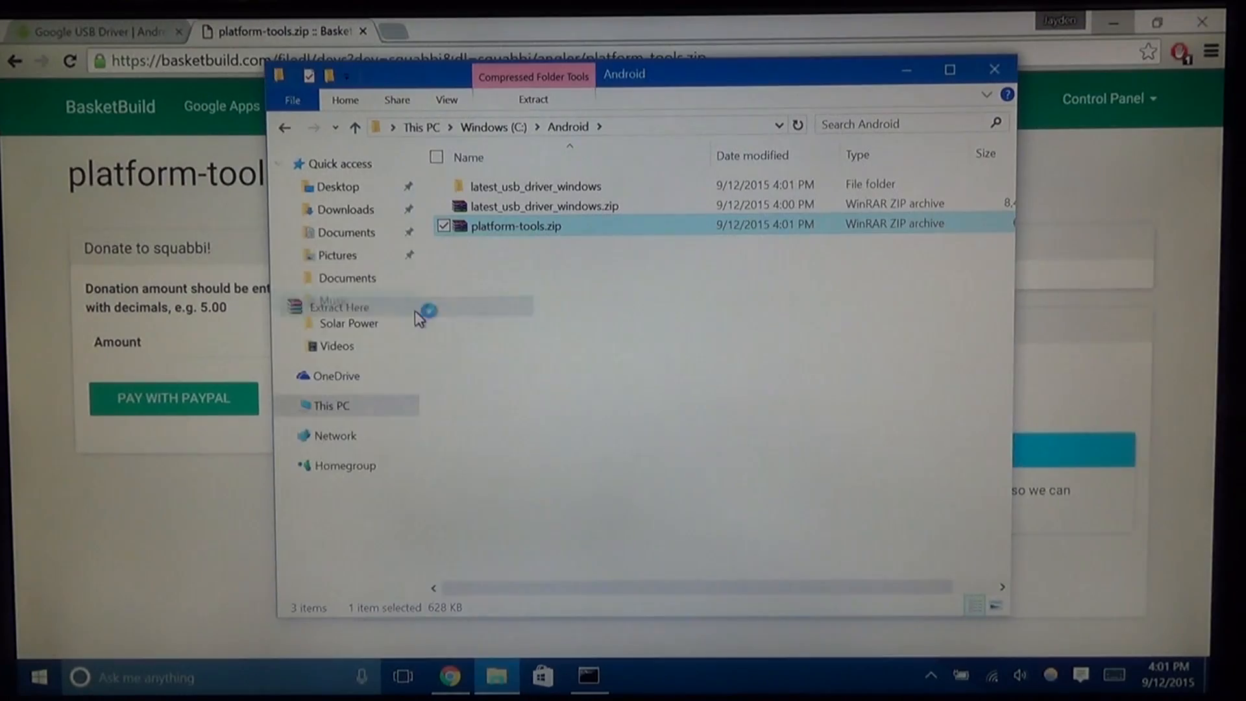
{"action": "left_click", "coordinate": [338, 307]}
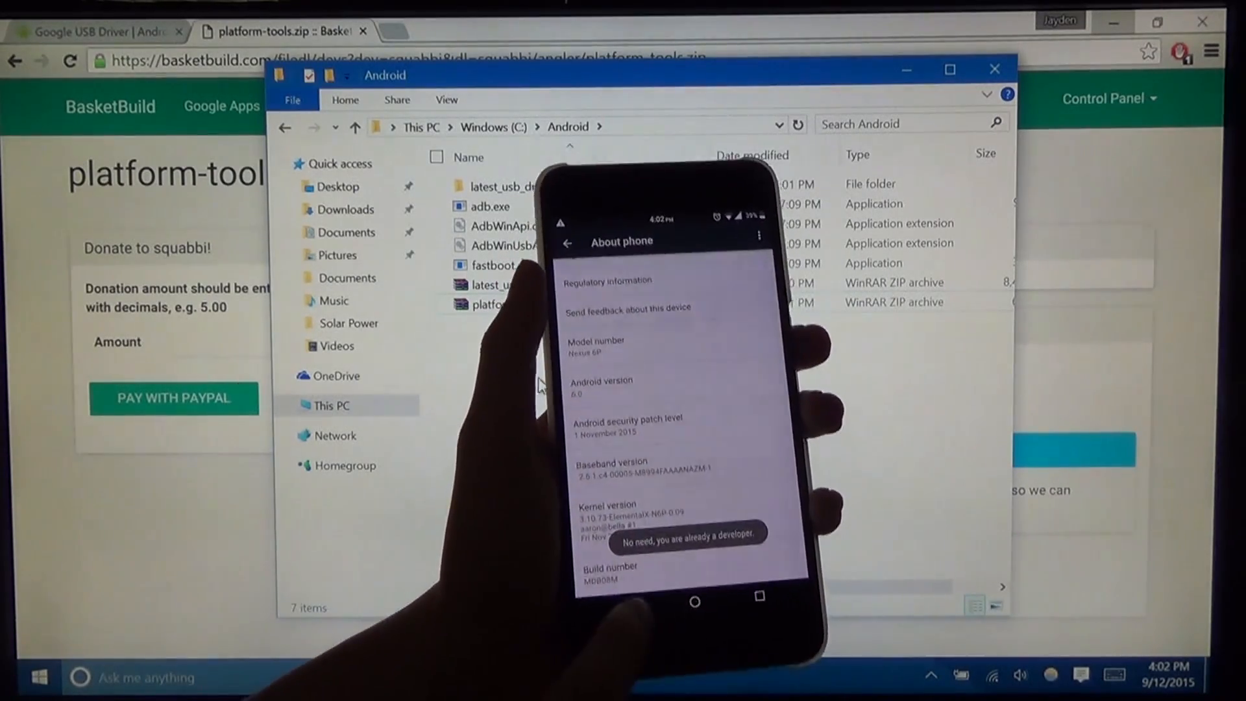
{"action": "left_click", "coordinate": [567, 242]}
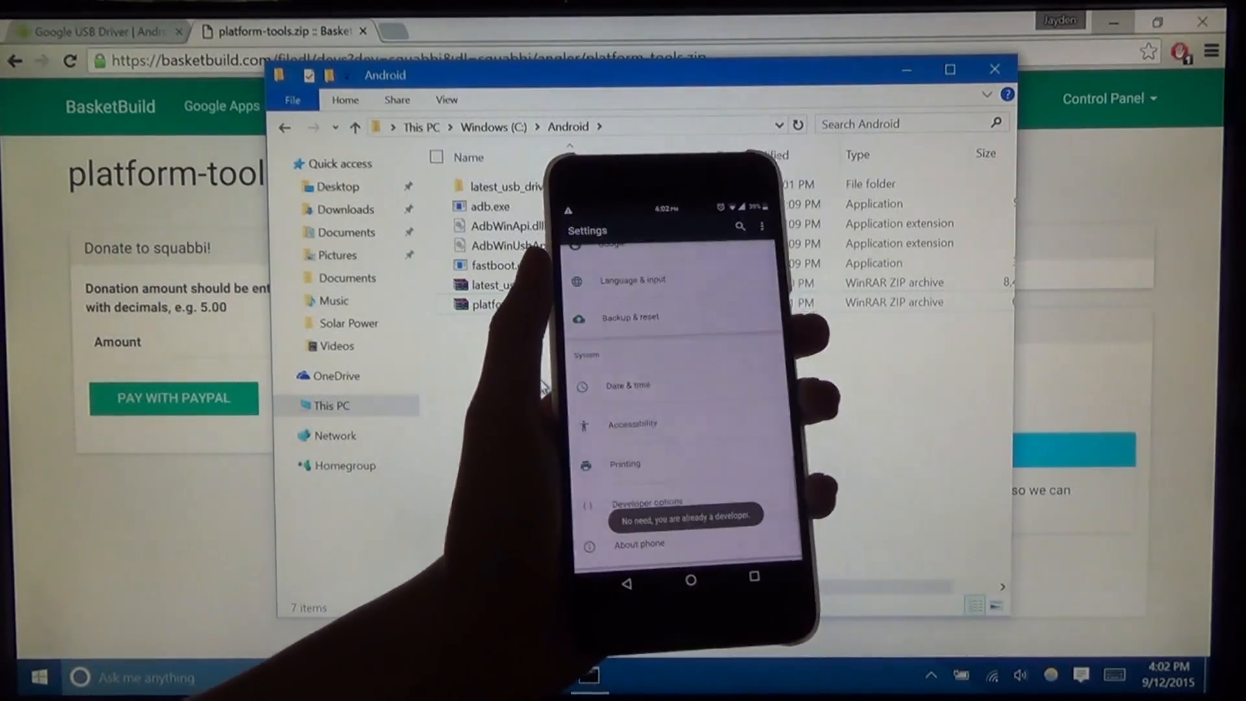
{"action": "left_click", "coordinate": [647, 501]}
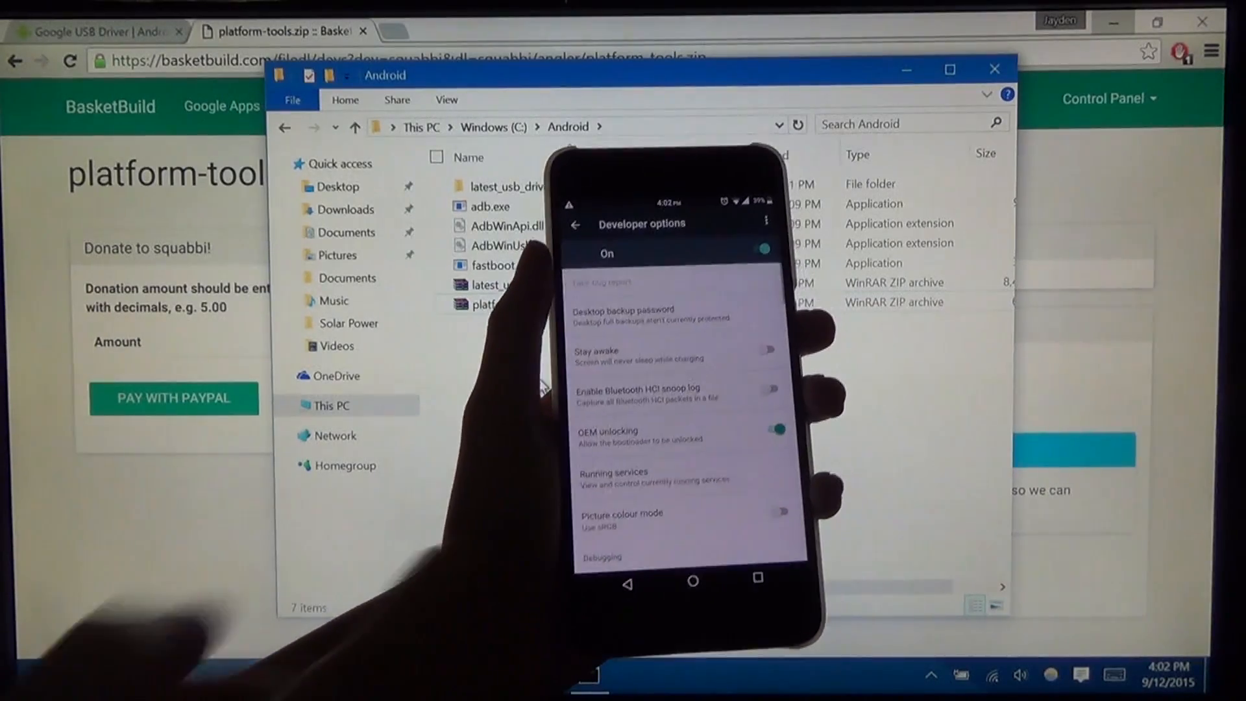
{"action": "scroll", "scroll_direction": "down", "scroll_amount": 3}
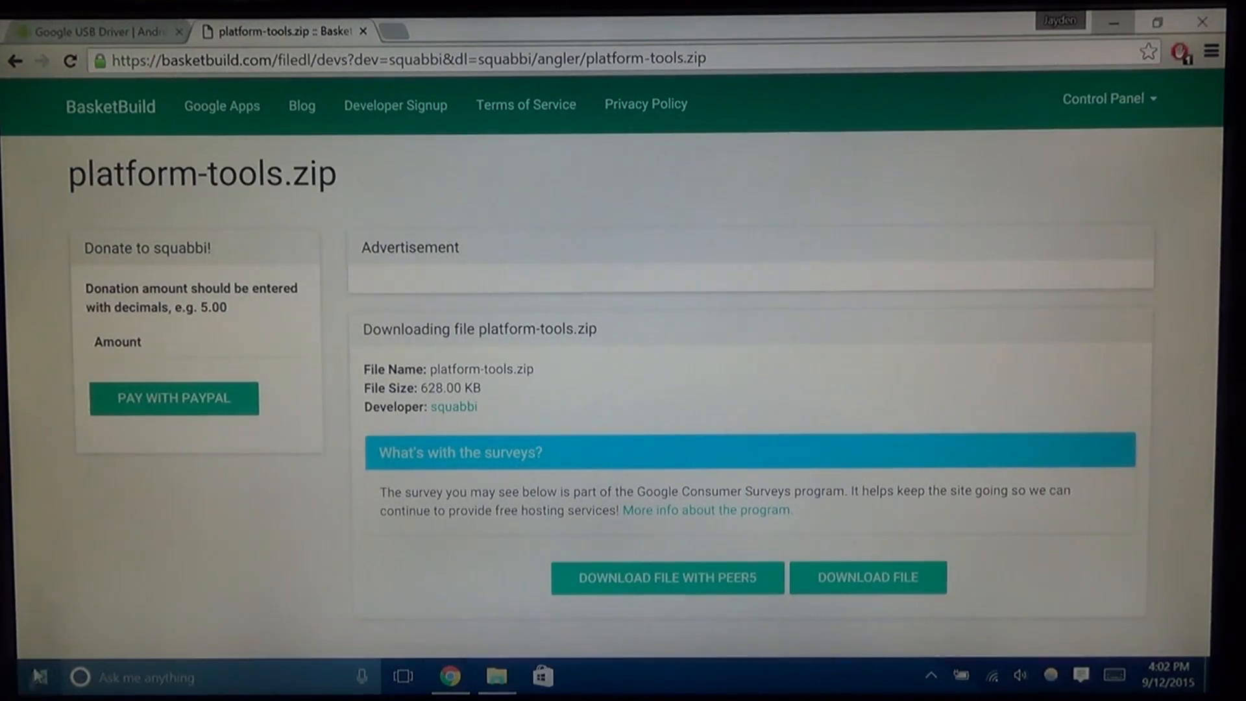
Step: Launch Device Manager from the Start menu and expand Portable Devices to show the Nexus 6P
{"action": "right_click", "coordinate": [19, 686]}
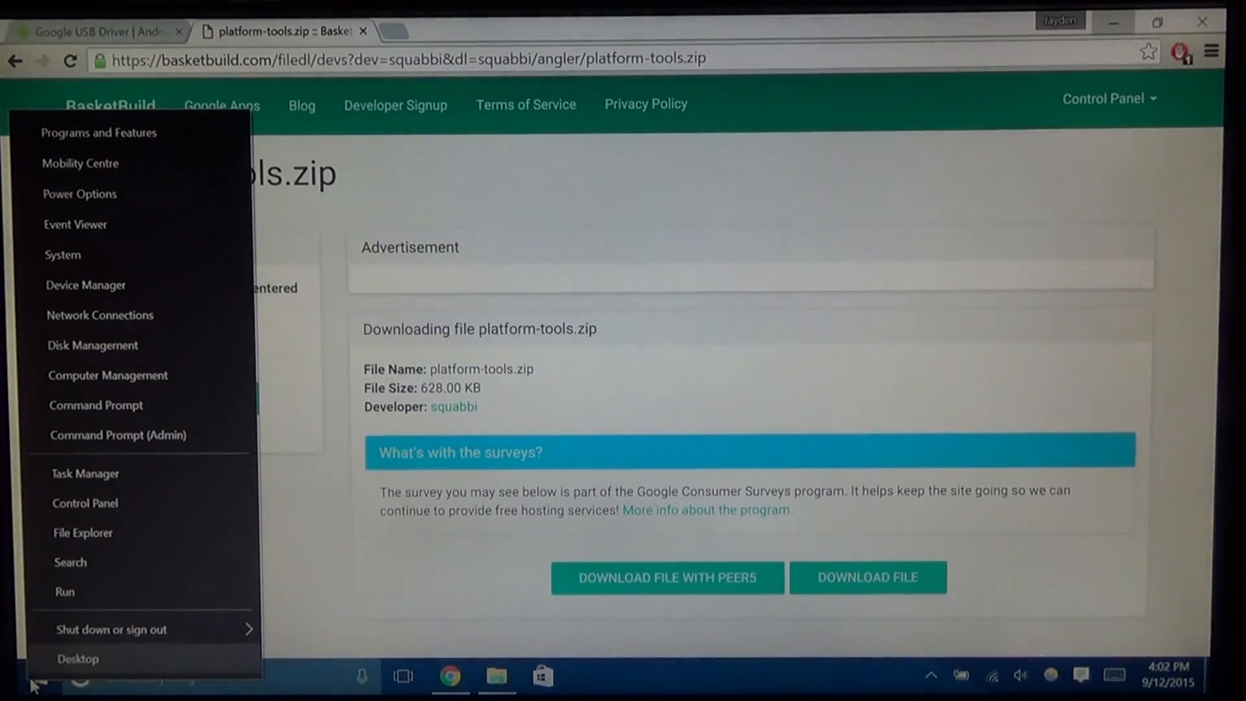
{"action": "mouse_move", "coordinate": [82, 532]}
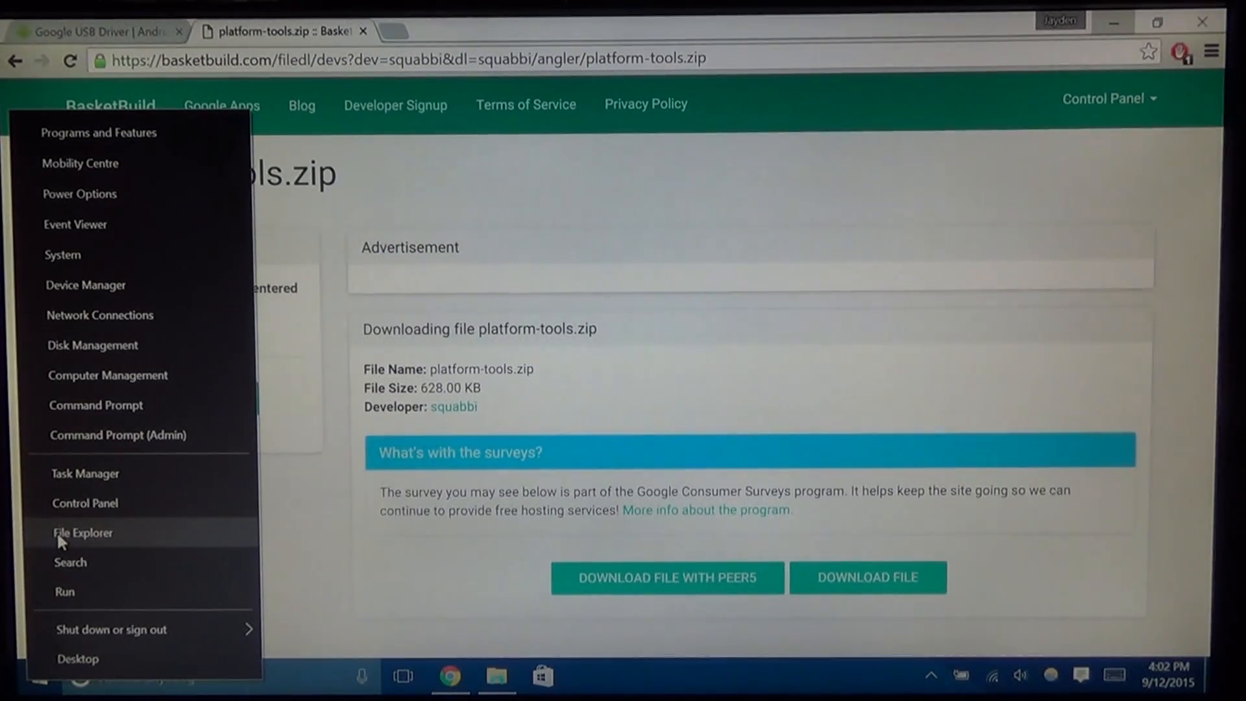
{"action": "mouse_move", "coordinate": [164, 243]}
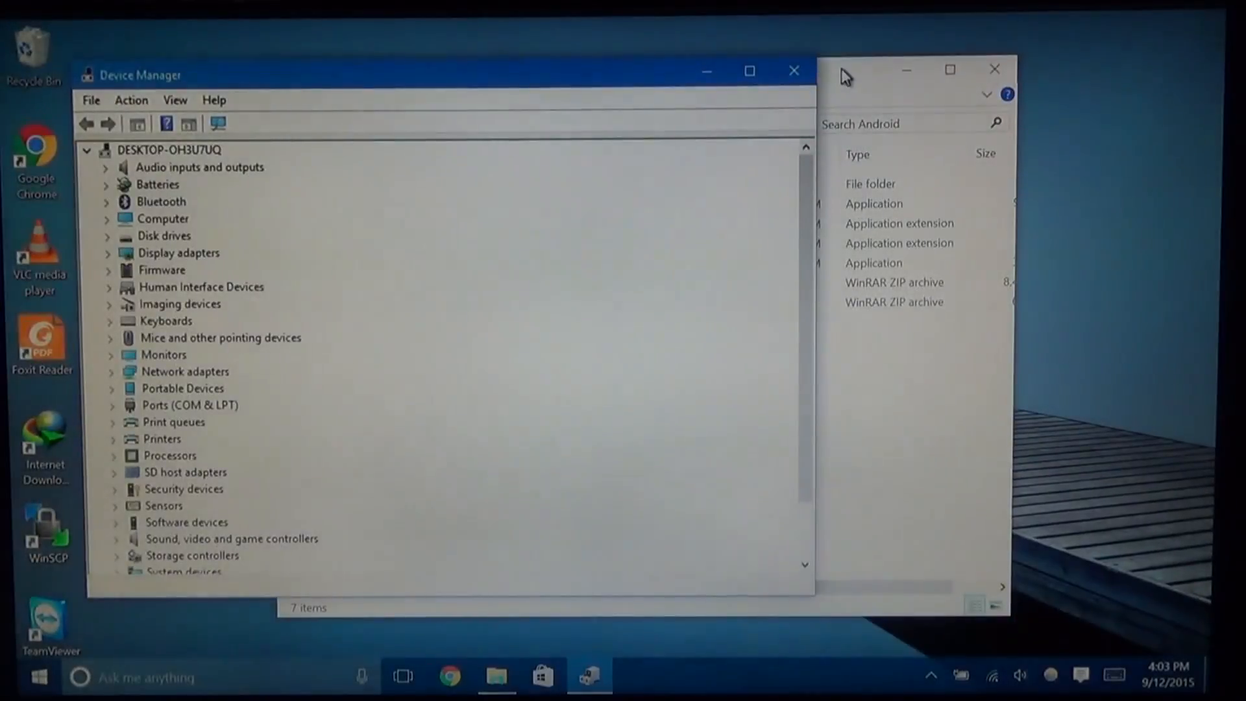
{"action": "mouse_move", "coordinate": [177, 298]}
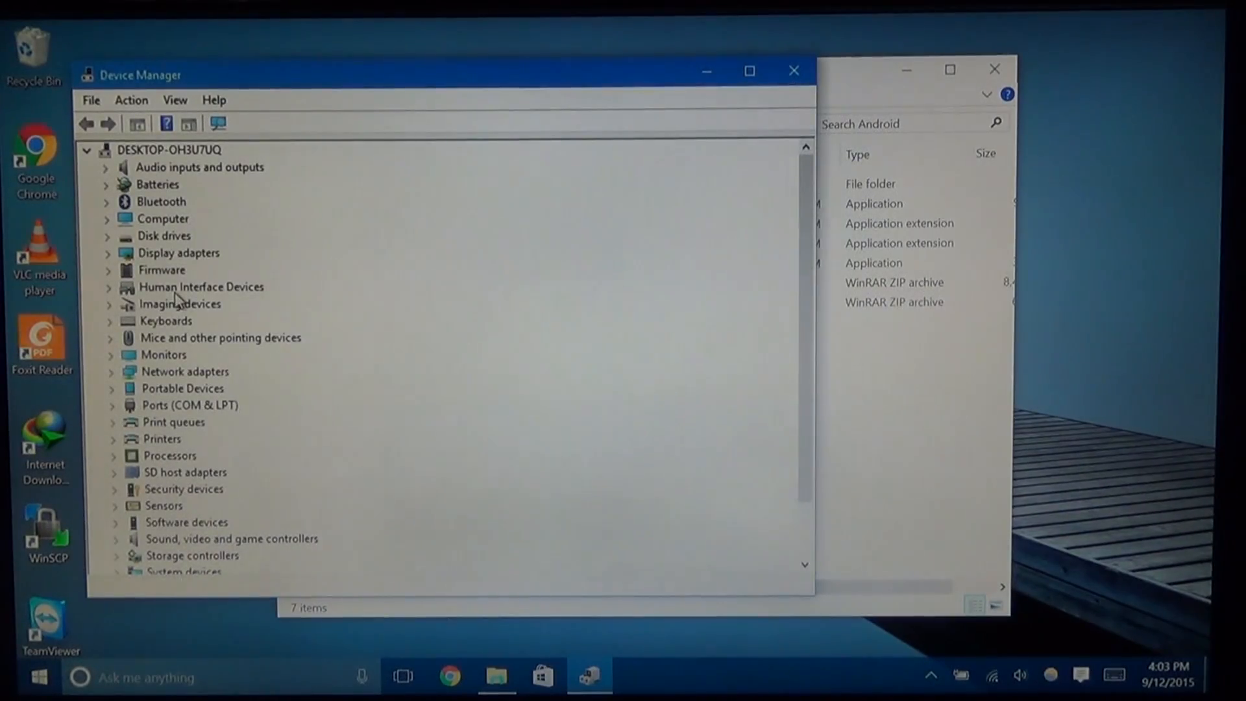
{"action": "scroll", "scroll_direction": "down", "scroll_amount": 3}
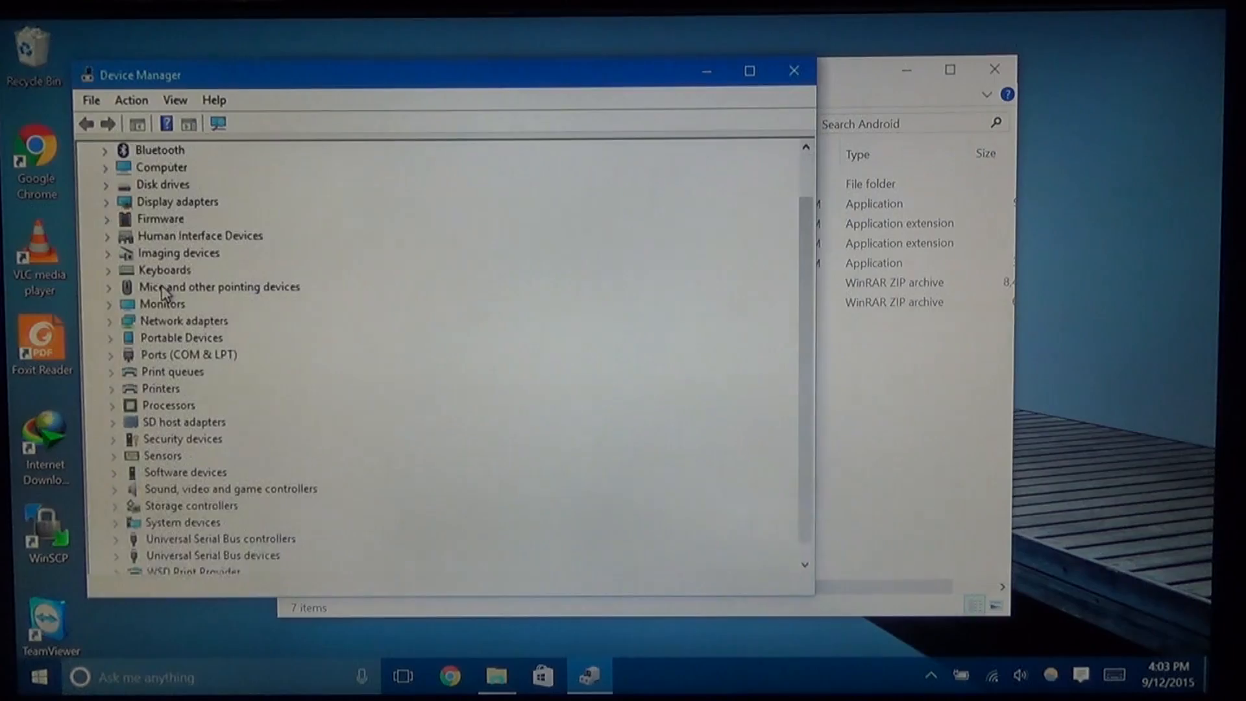
{"action": "scroll", "scroll_direction": "down", "scroll_amount": 3}
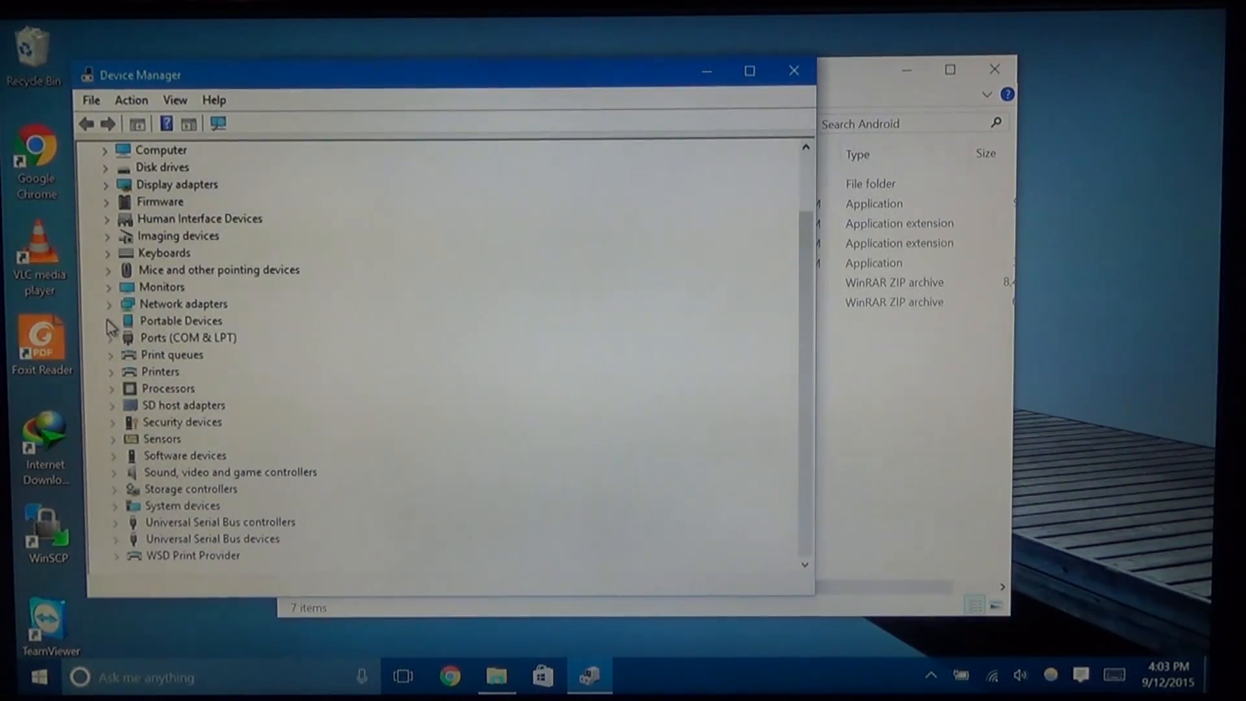
{"action": "left_click", "coordinate": [108, 321]}
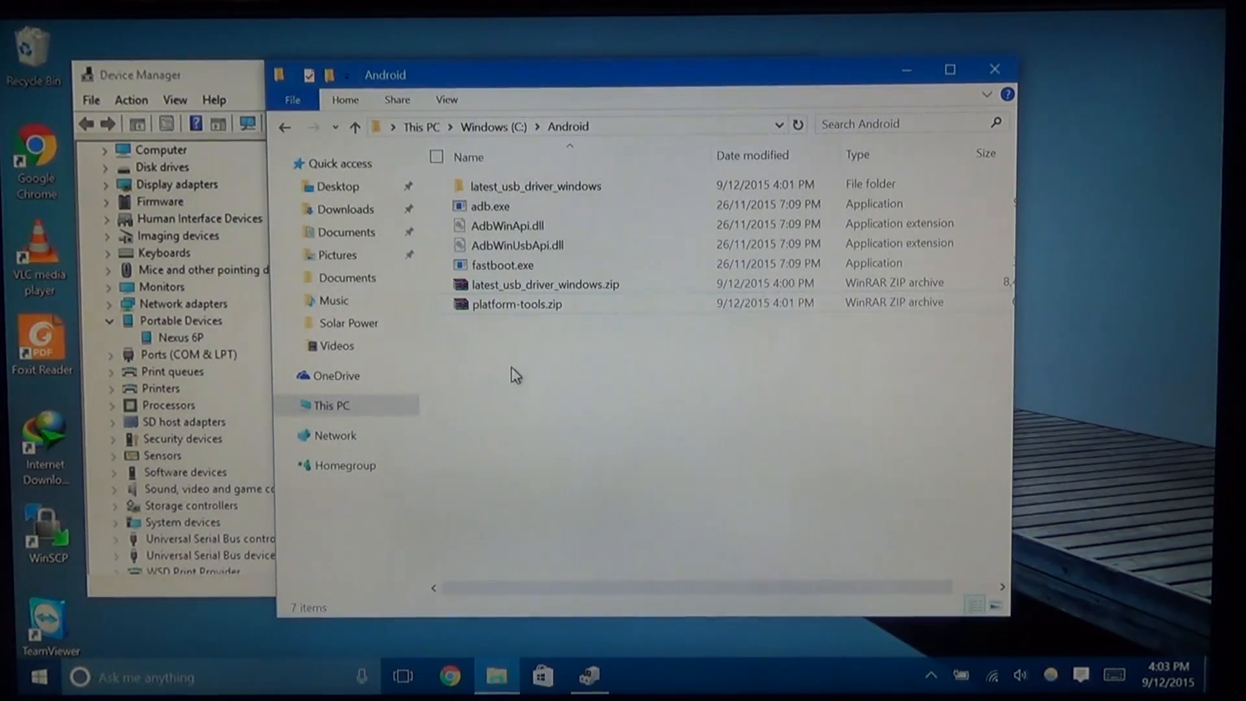
Step: Start a command prompt in C:\Android and run 'adb devices' twice until the phone is authorized
{"action": "right_click", "coordinate": [512, 374]}
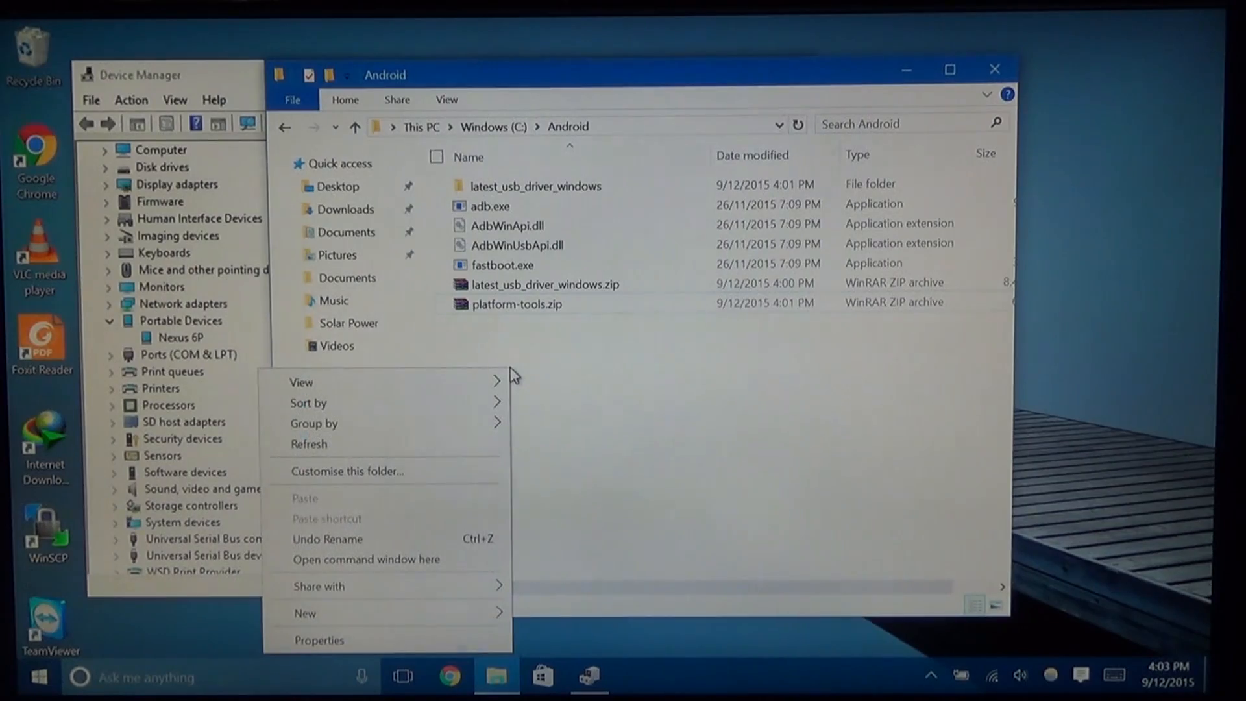
{"action": "mouse_move", "coordinate": [505, 345]}
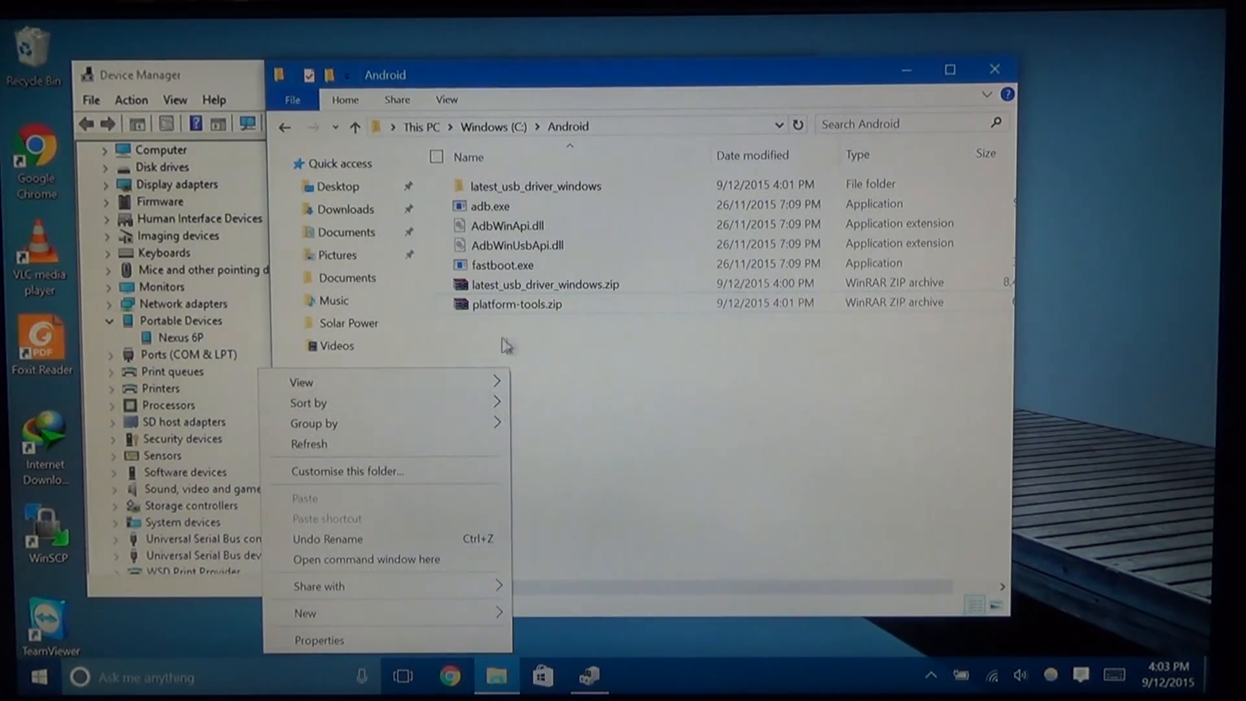
{"action": "left_click", "coordinate": [366, 559]}
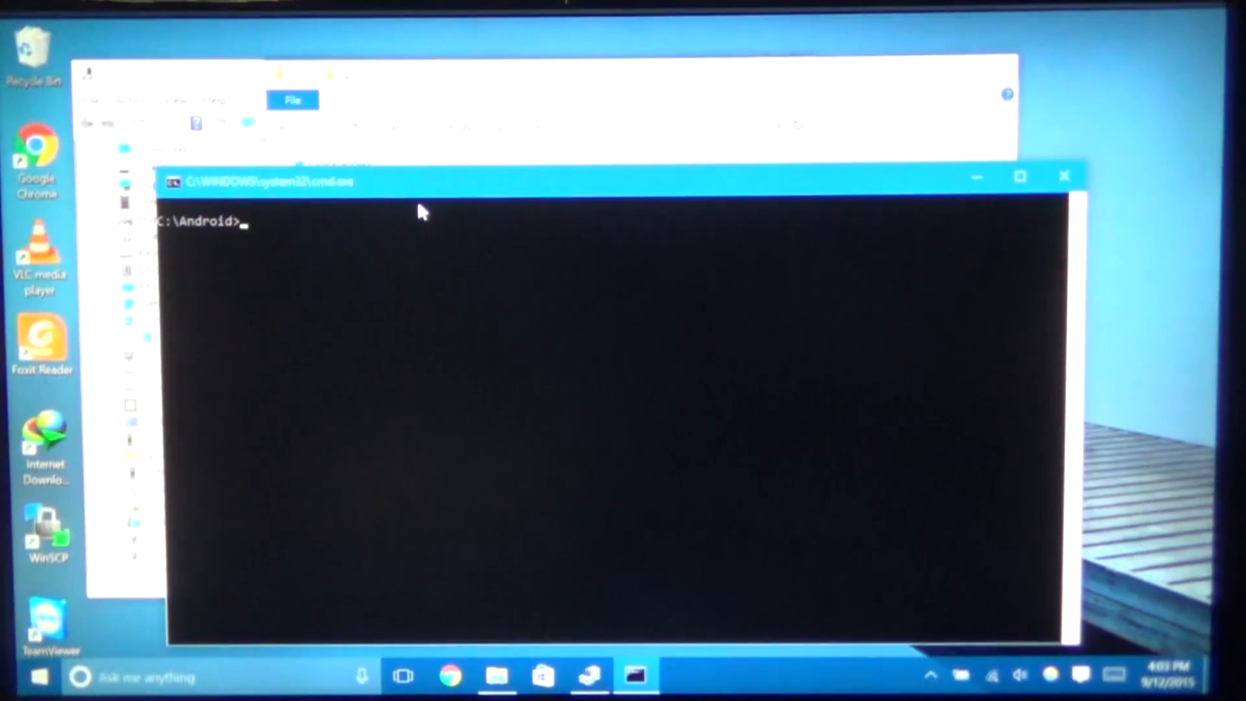
{"action": "type", "text": "adb d"}
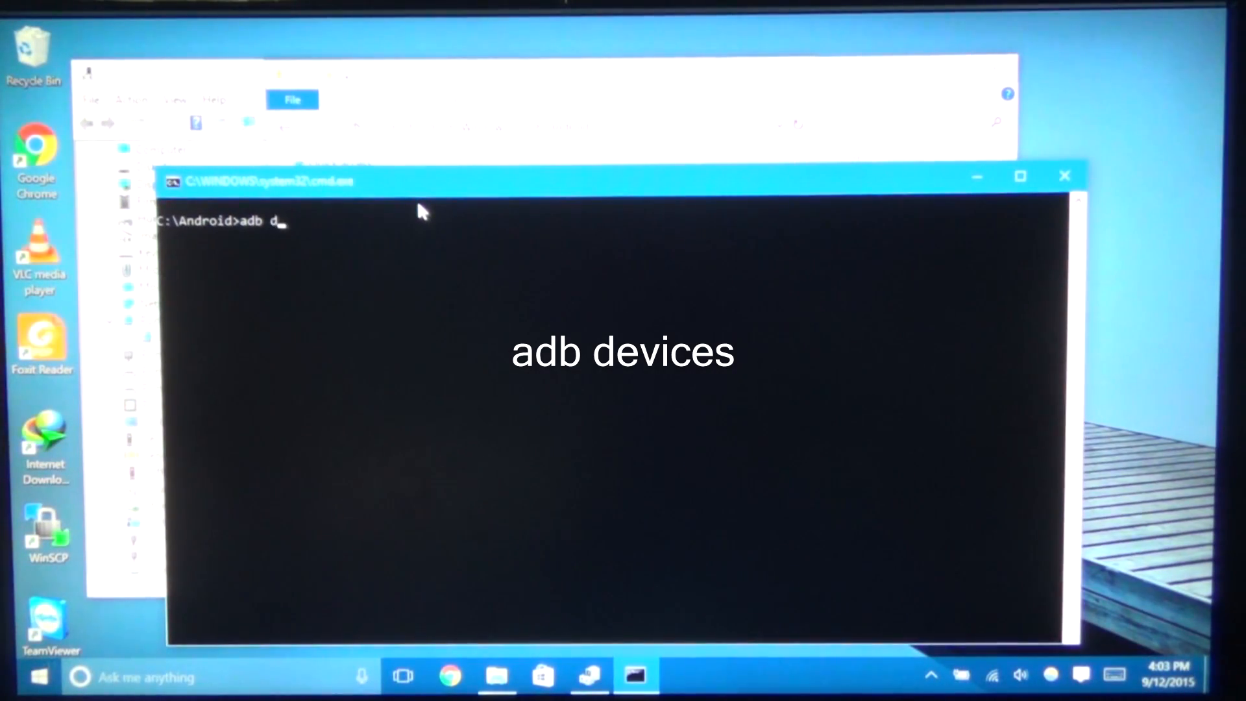
{"action": "type", "text": "evices"}
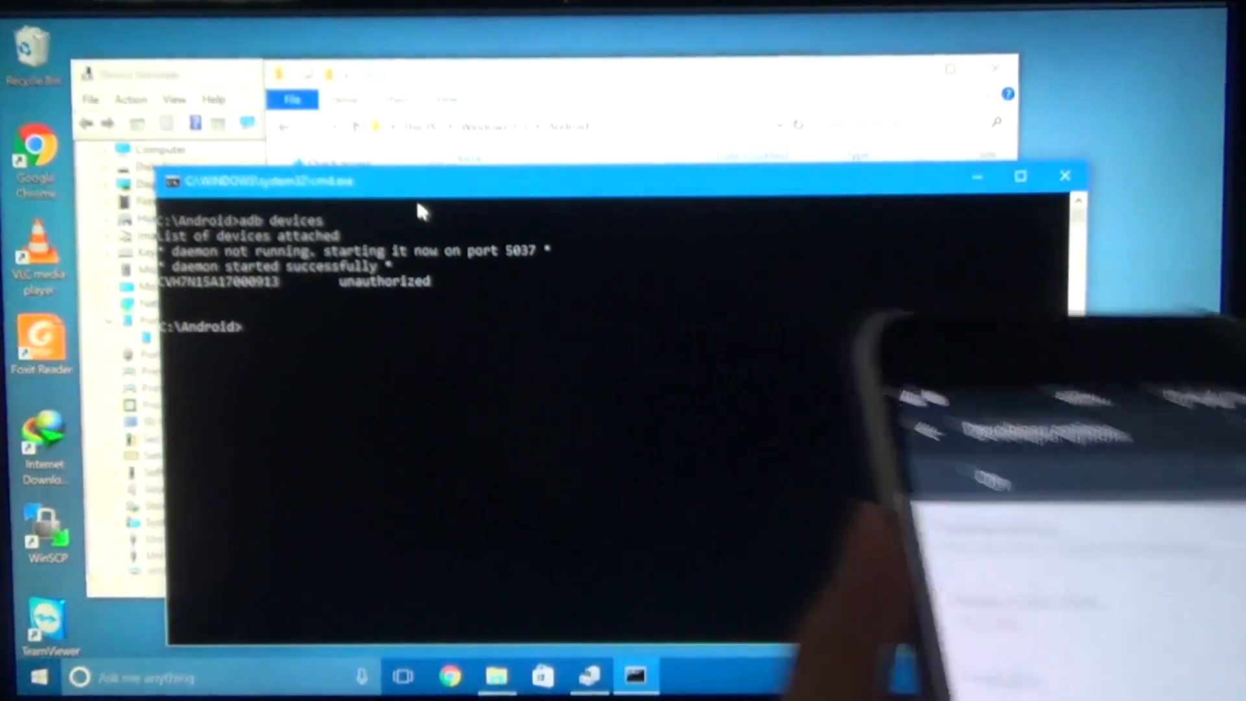
{"action": "type", "text": "adb devices"}
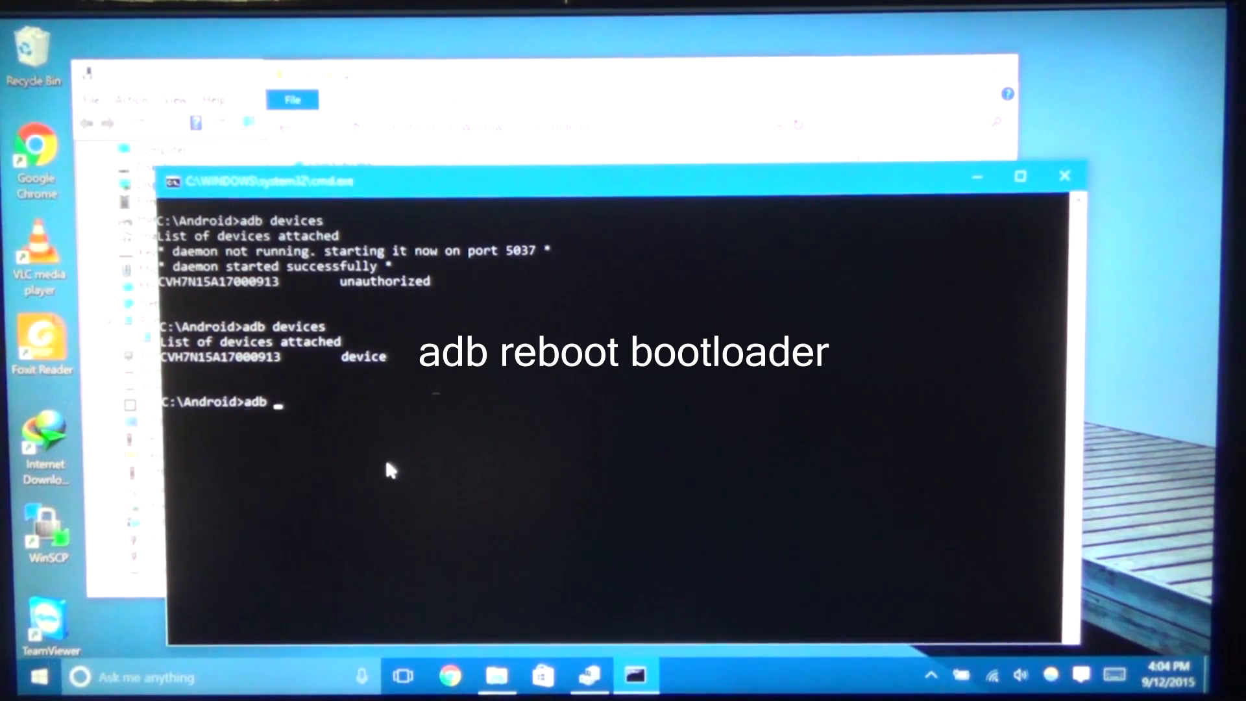
Step: Run 'adb reboot bootloader' to restart the phone into the bootloader
{"action": "type", "text": "reboot b"}
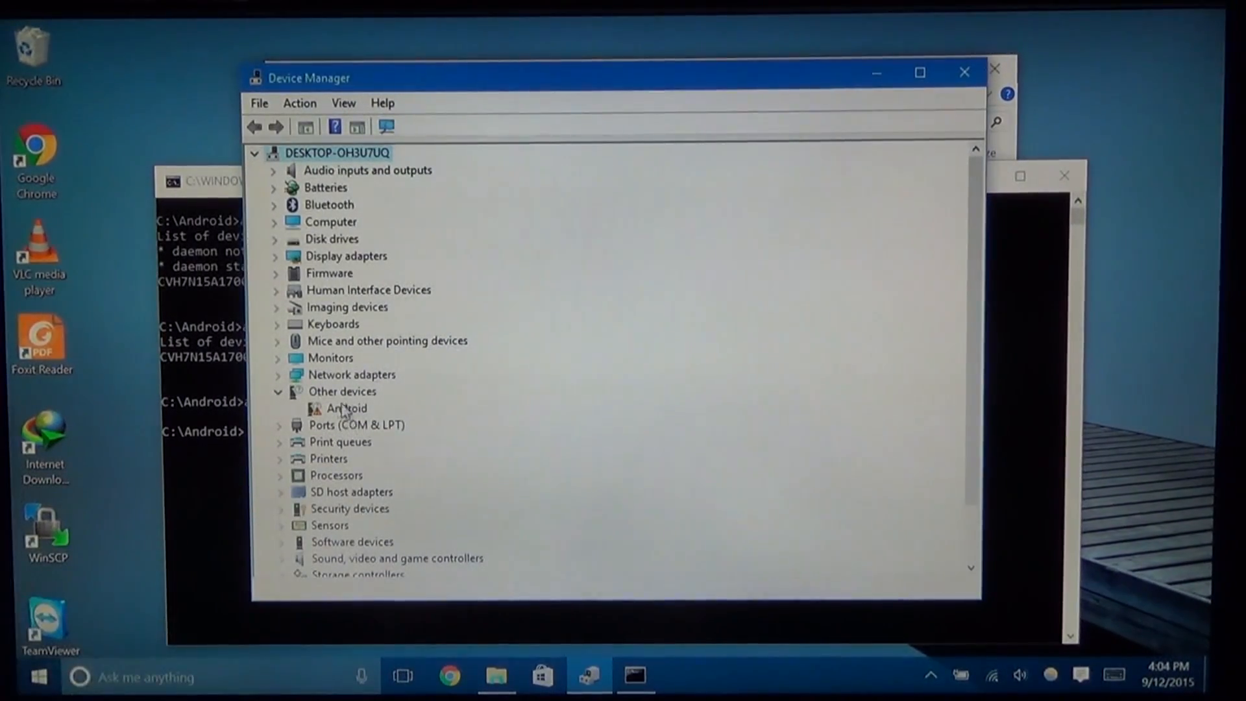
Step: Update the unrecognised Android device's driver manually from the latest_usb_driver_windows folder
{"action": "right_click", "coordinate": [345, 408]}
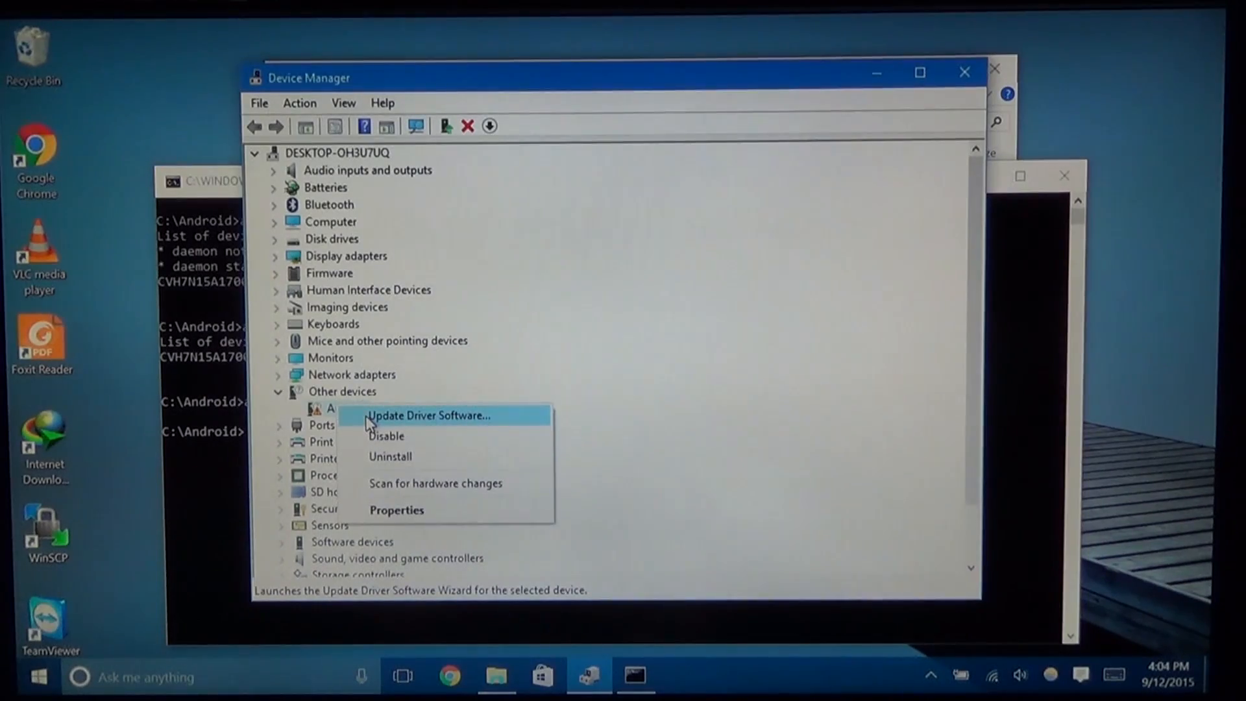
{"action": "left_click", "coordinate": [428, 416]}
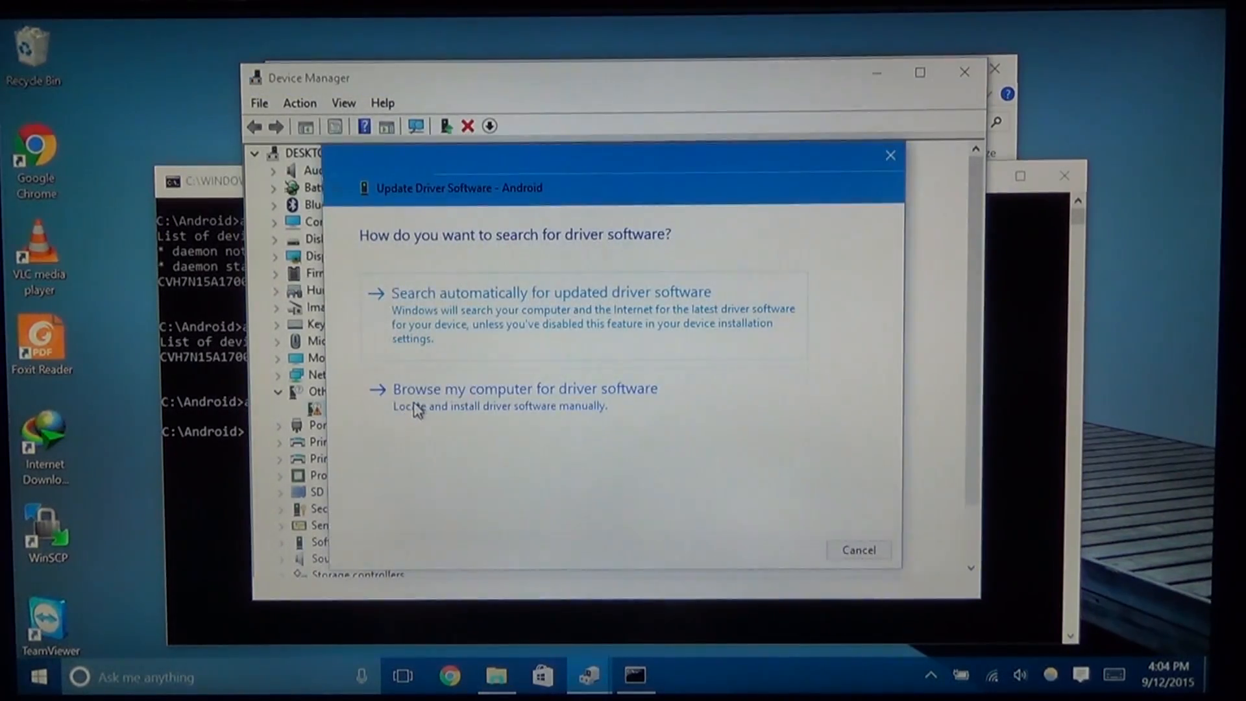
{"action": "left_click", "coordinate": [523, 388]}
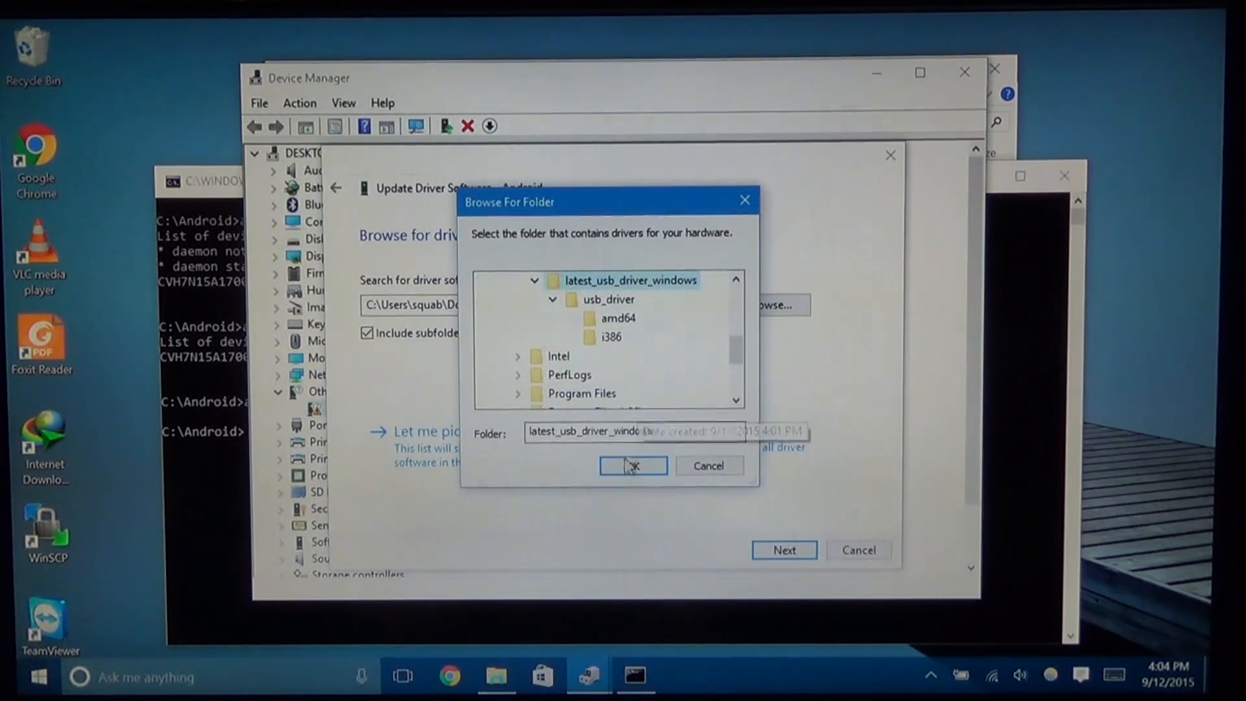
{"action": "left_click", "coordinate": [632, 466]}
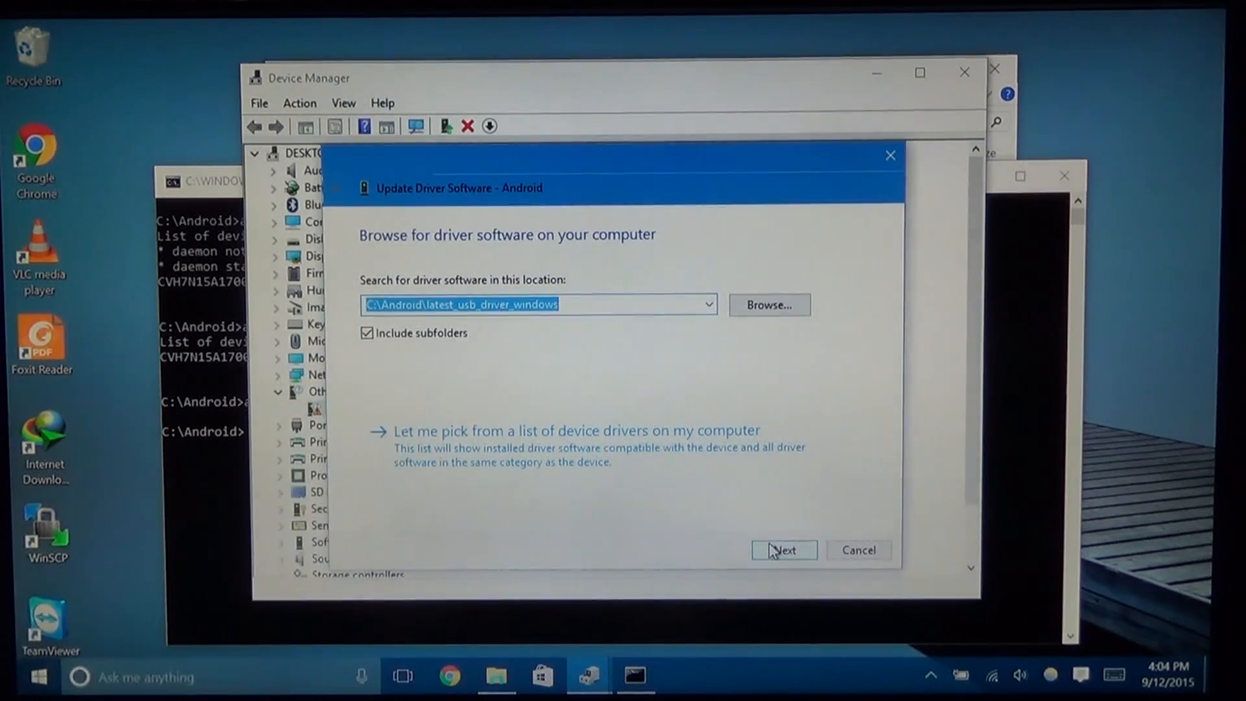
Step: Install the Google device software, making the phone an Android Bootloader Interface
{"action": "left_click", "coordinate": [783, 551]}
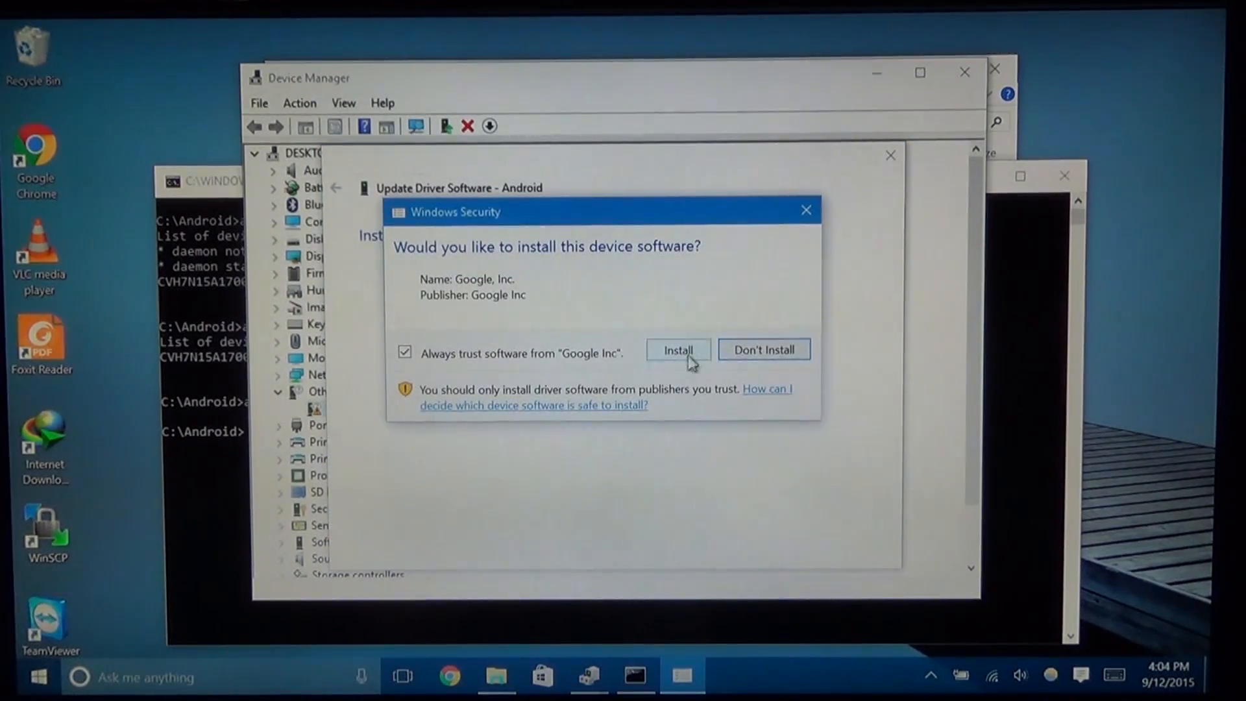
{"action": "left_click", "coordinate": [678, 350]}
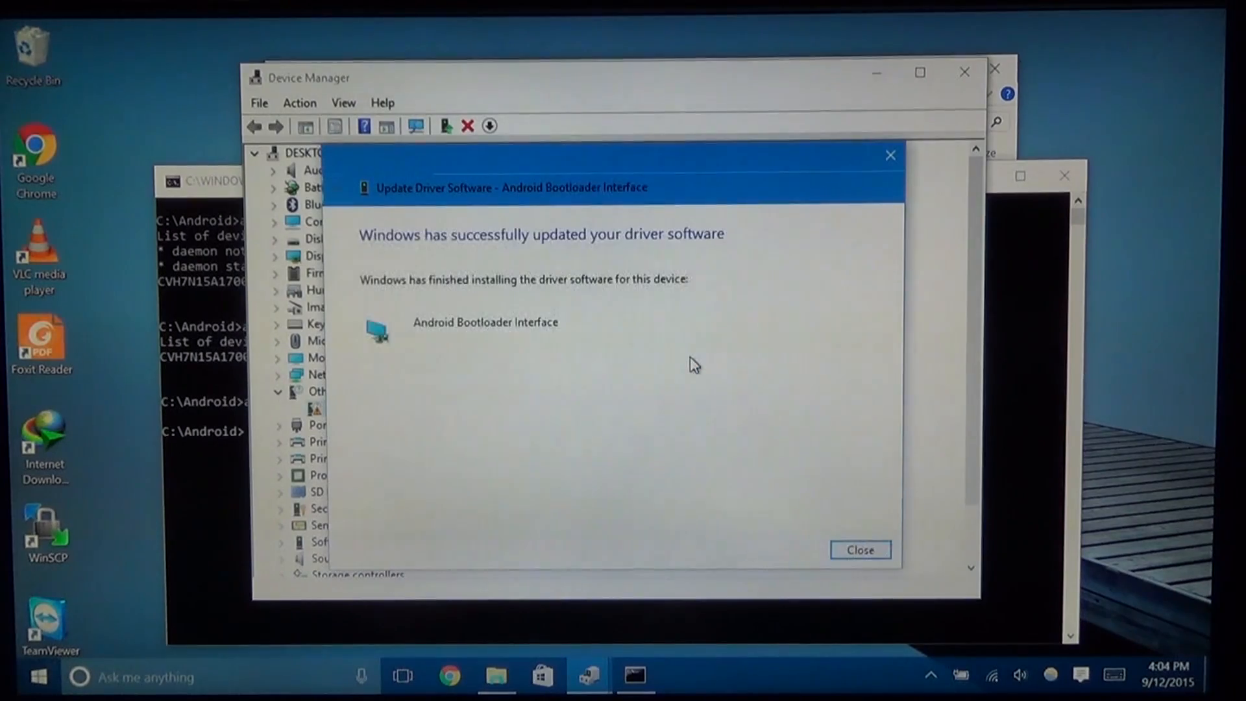
{"action": "mouse_move", "coordinate": [872, 557]}
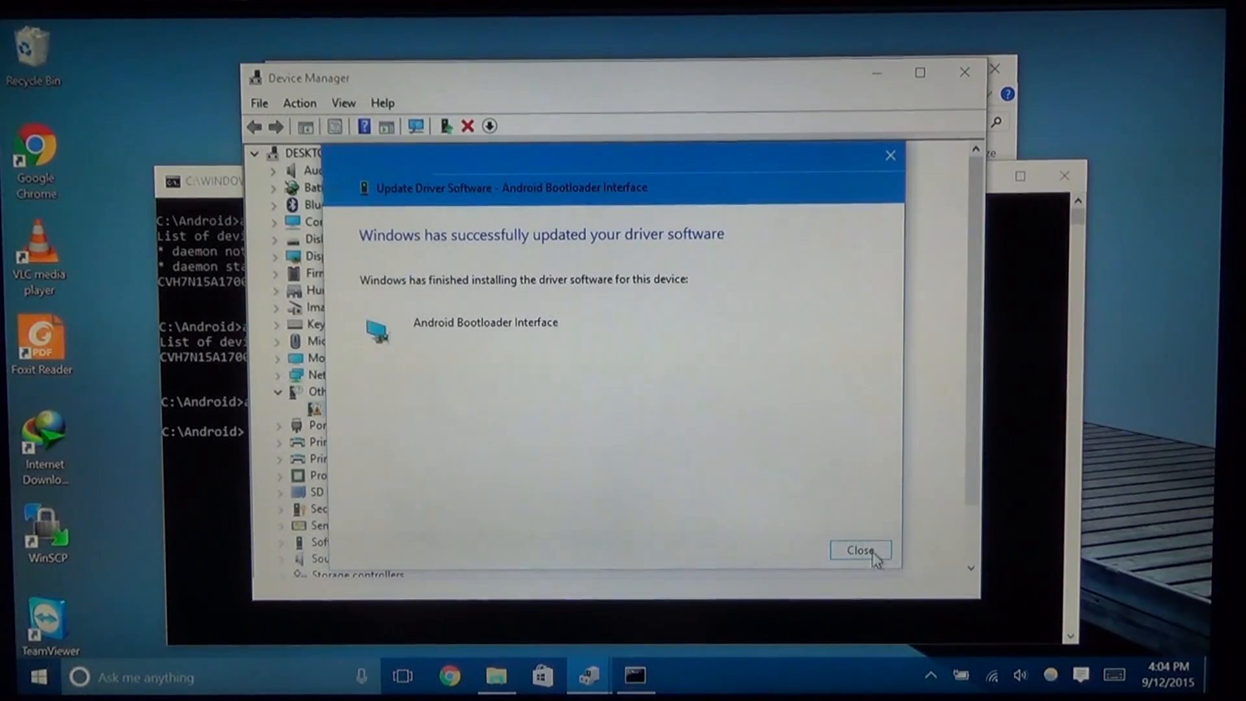
{"action": "left_click", "coordinate": [861, 551]}
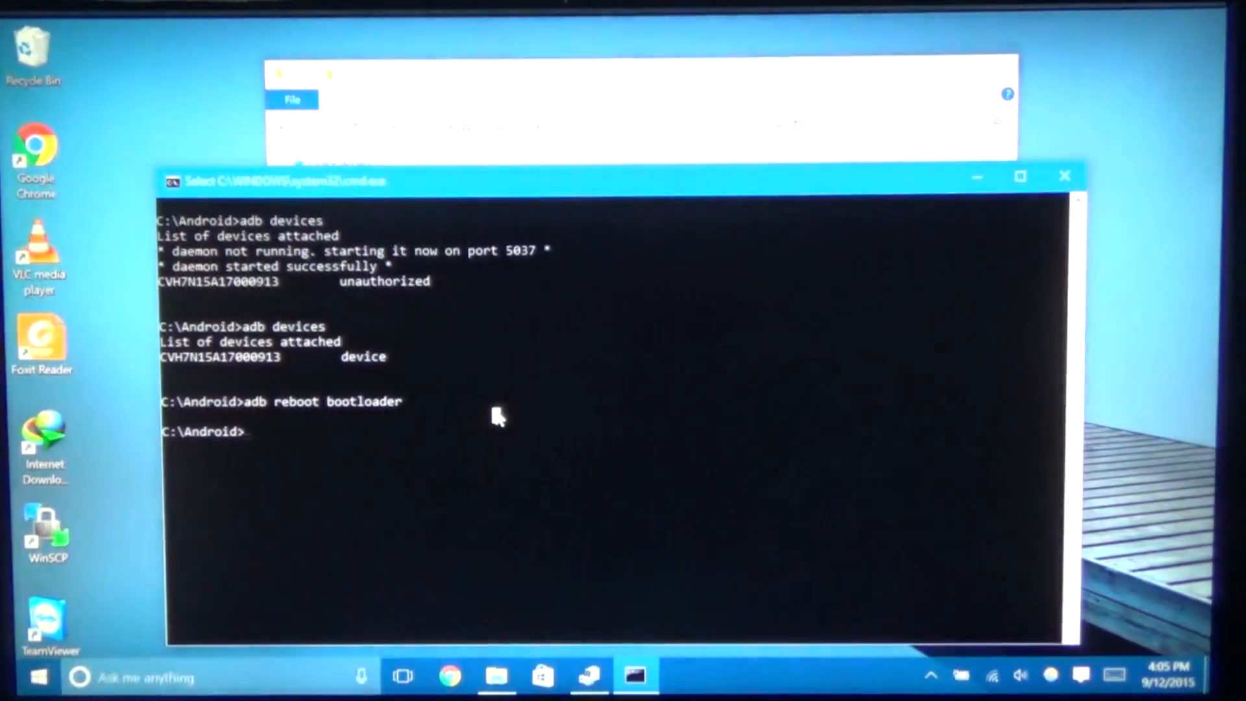
Step: Begin typing a fastboot command at the C:\Android prompt
{"action": "type", "text": "fastbo"}
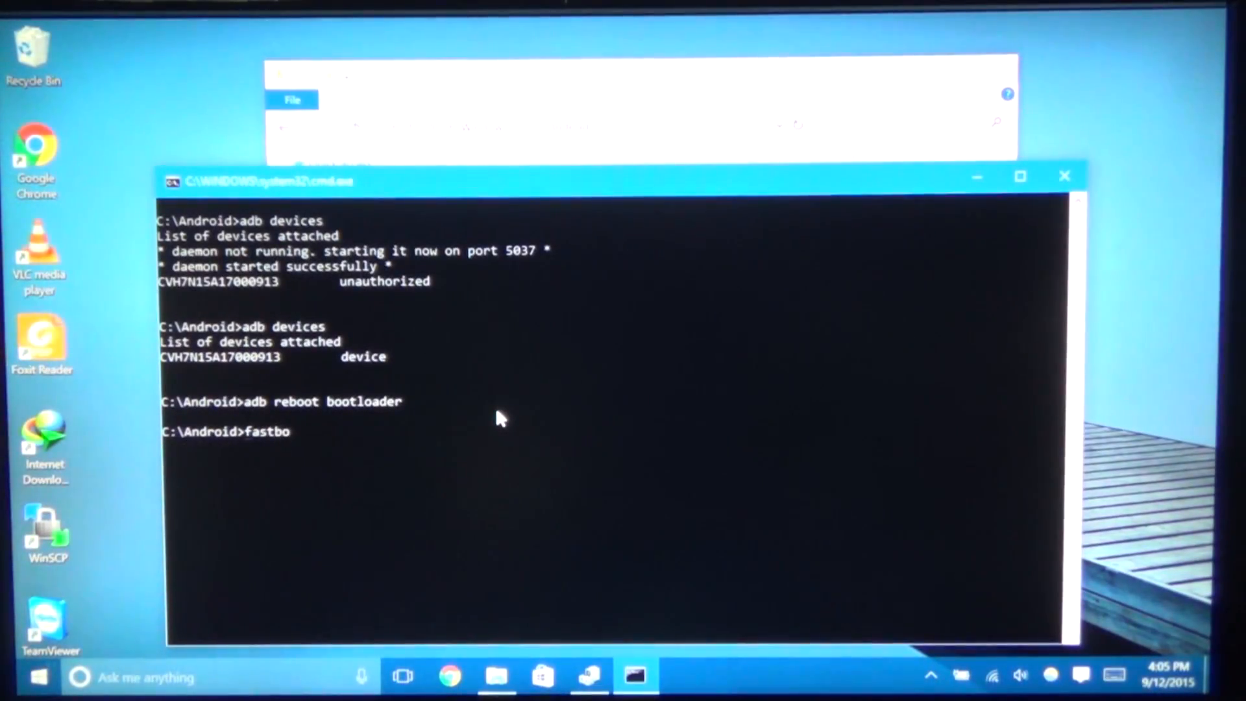